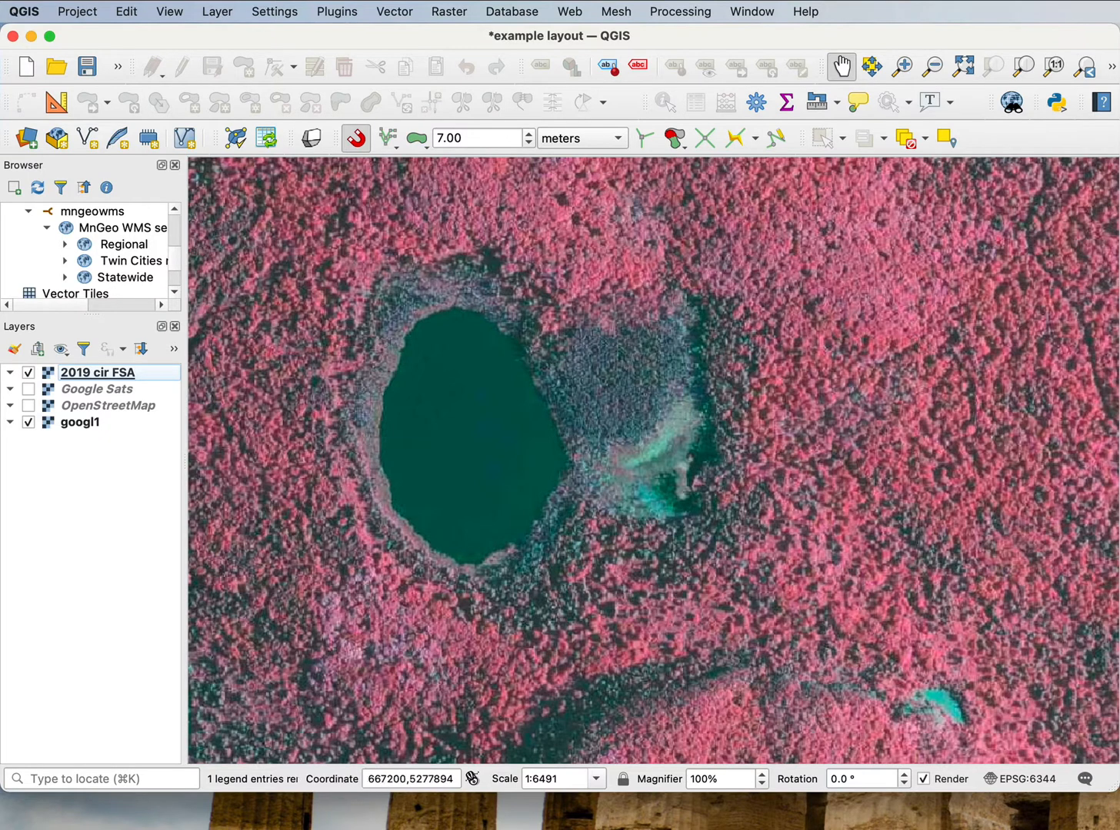
pyautogui.moveTo(586, 500)
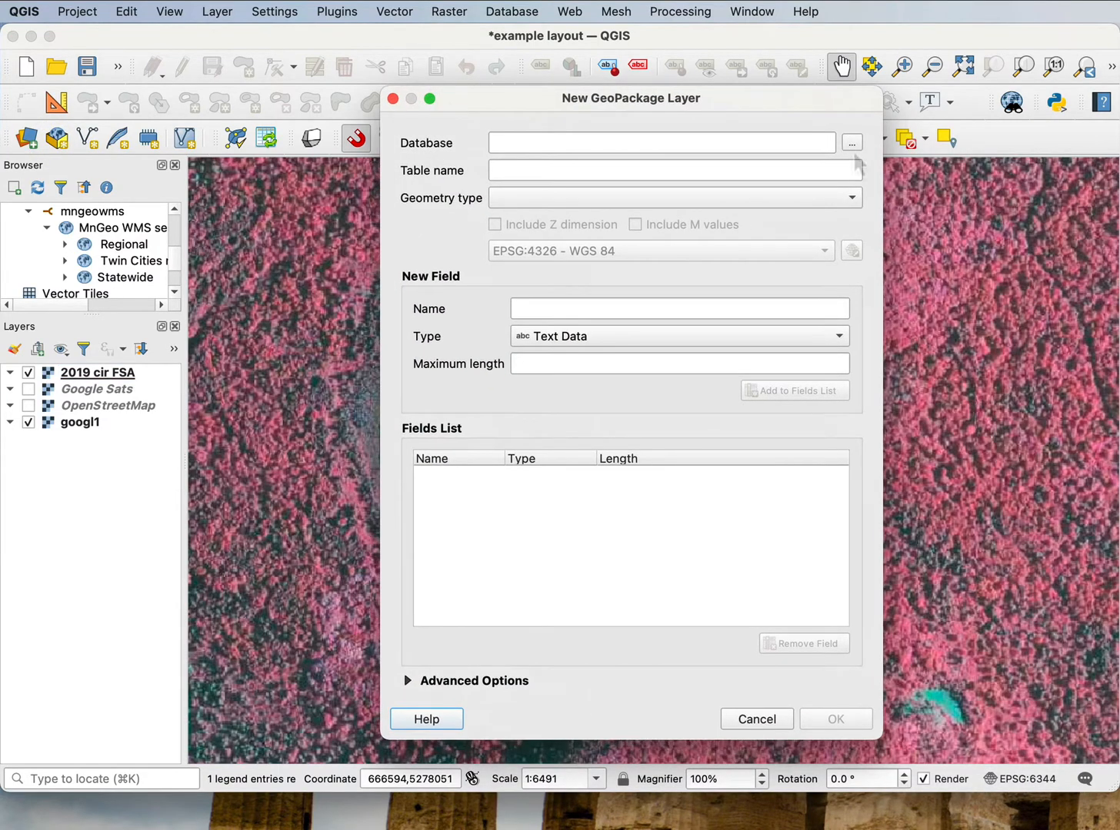
# Save the new GeoPackage database as Landcov1 in the Data folder
pyautogui.click(851, 143)
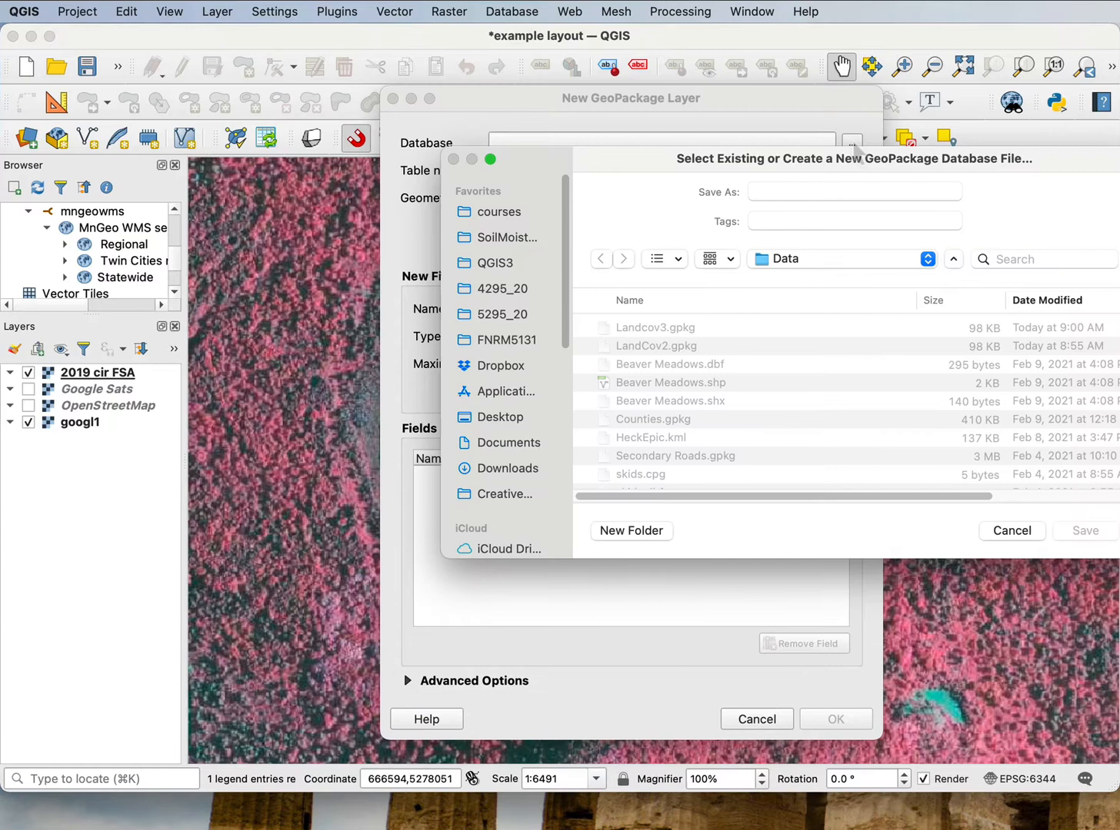
pyautogui.click(853, 192)
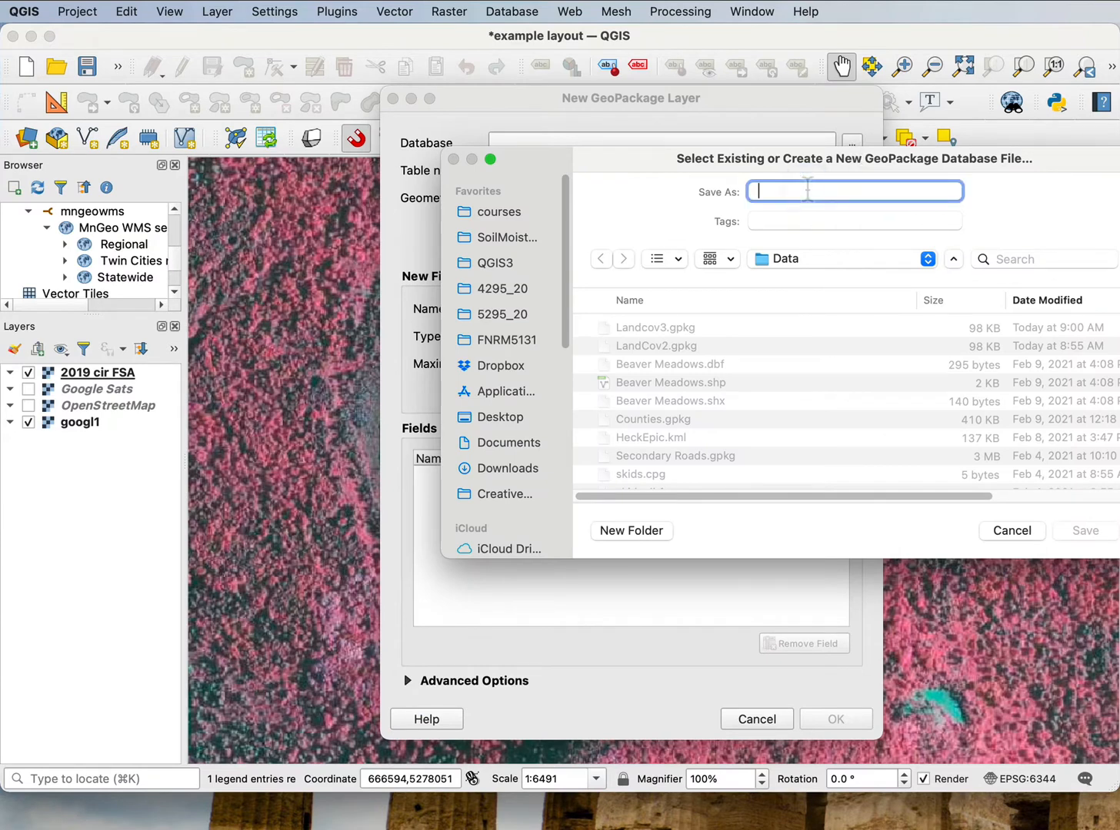
pyautogui.write('Landcov1')
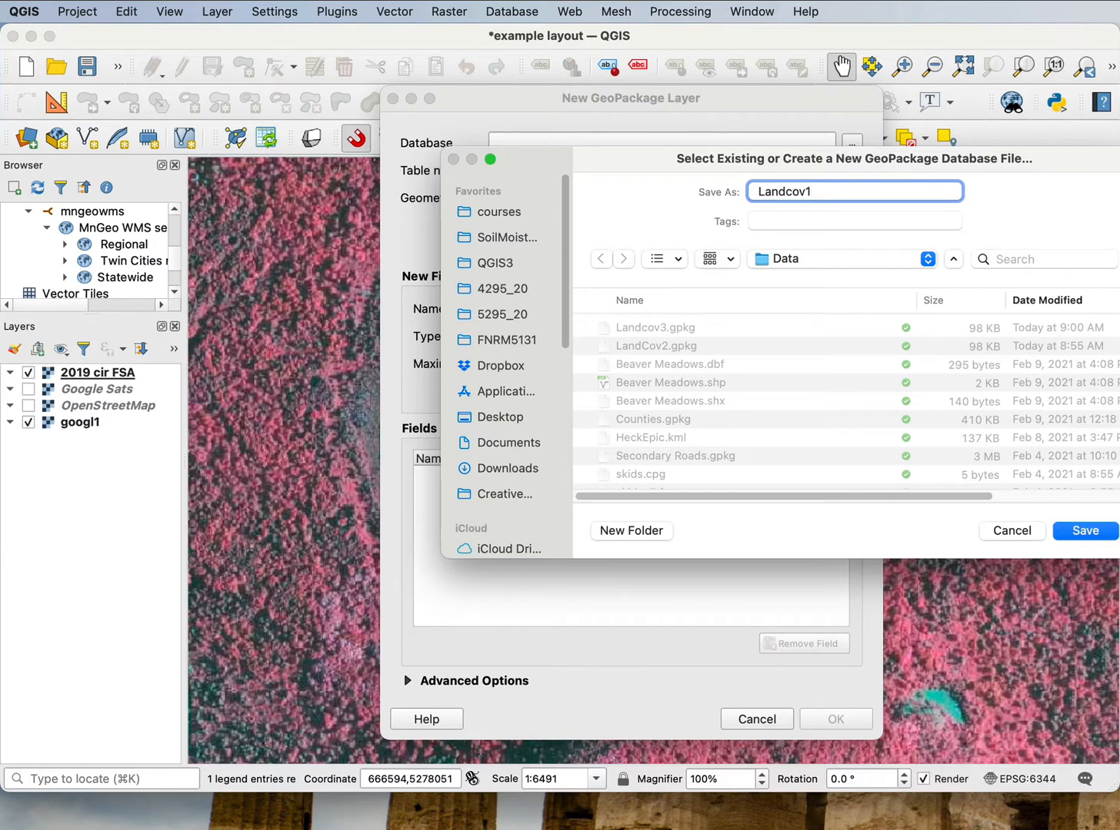
pyautogui.click(1084, 531)
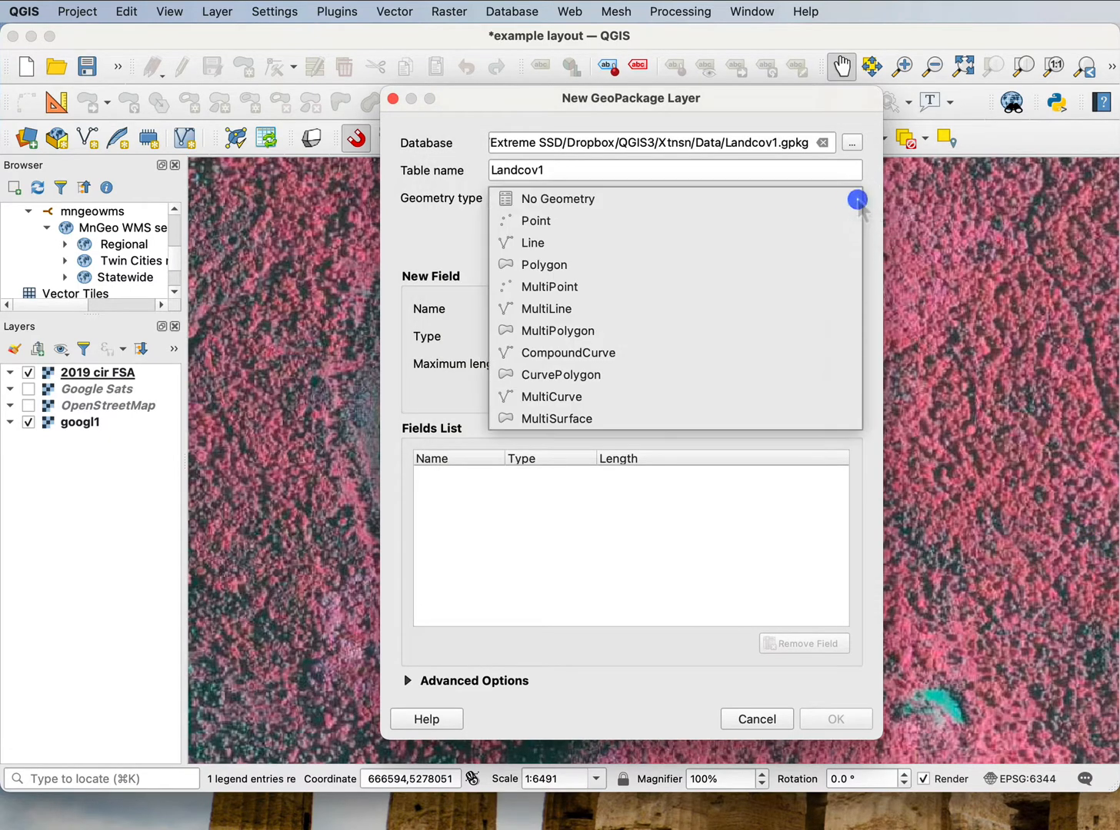
# Set polygon geometry, project CRS and a 20-character Forest Type field, then create the layer
pyautogui.click(544, 265)
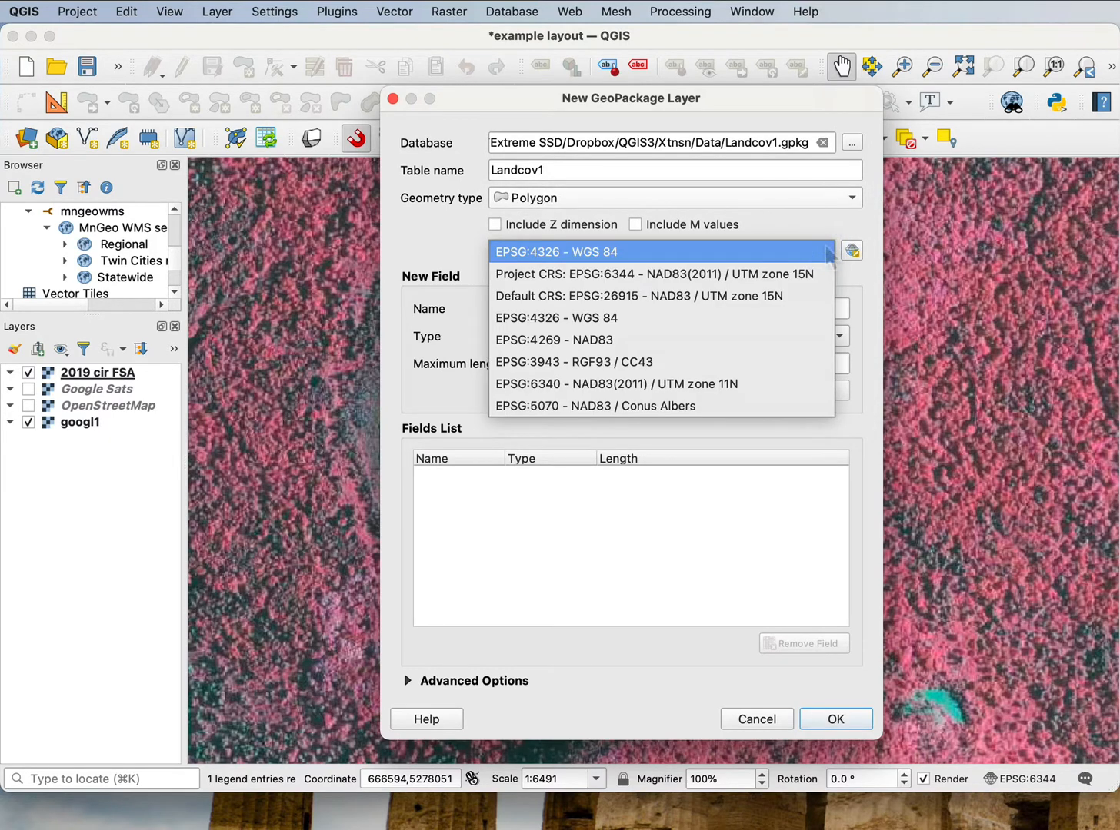
pyautogui.click(623, 275)
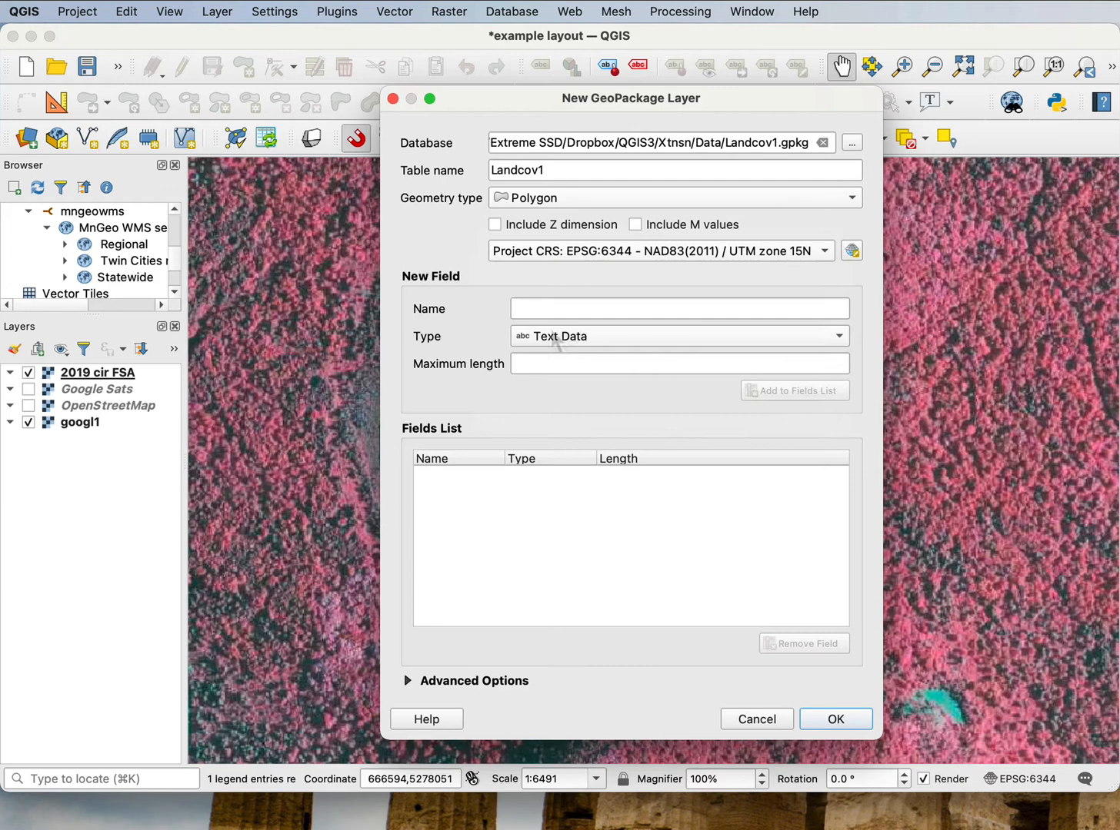
pyautogui.click(679, 309)
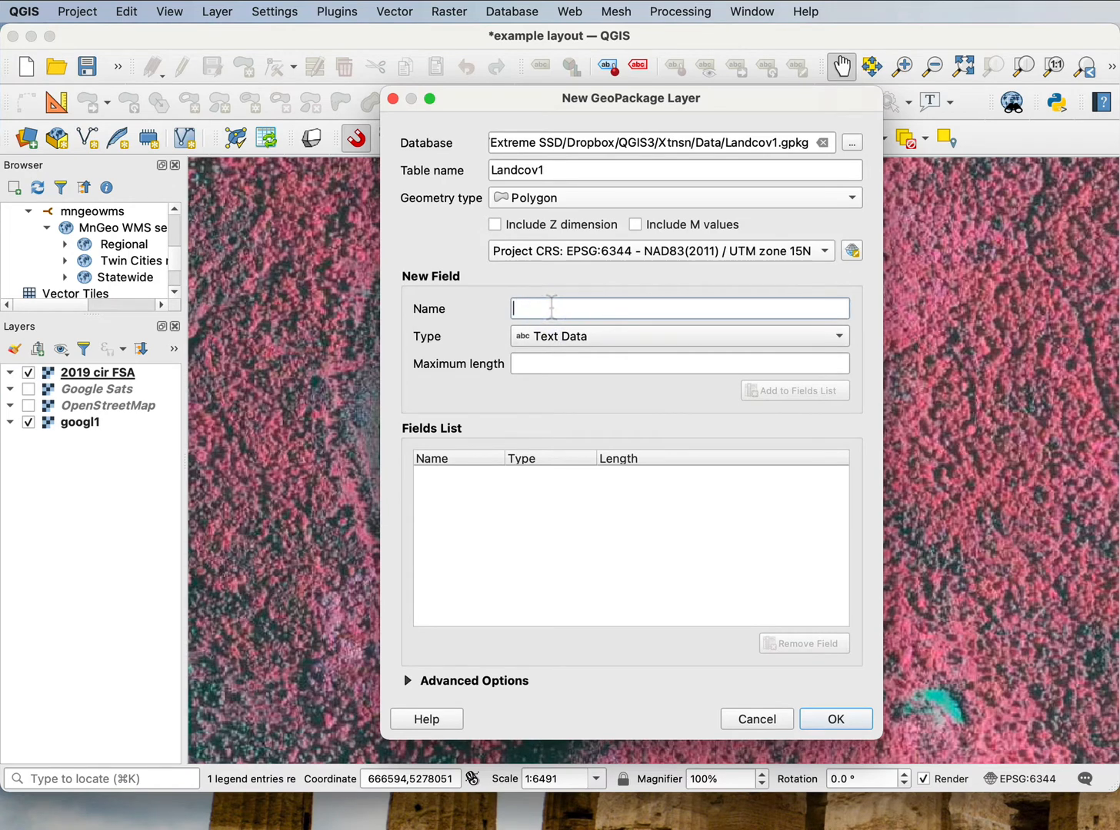
pyautogui.write('F')
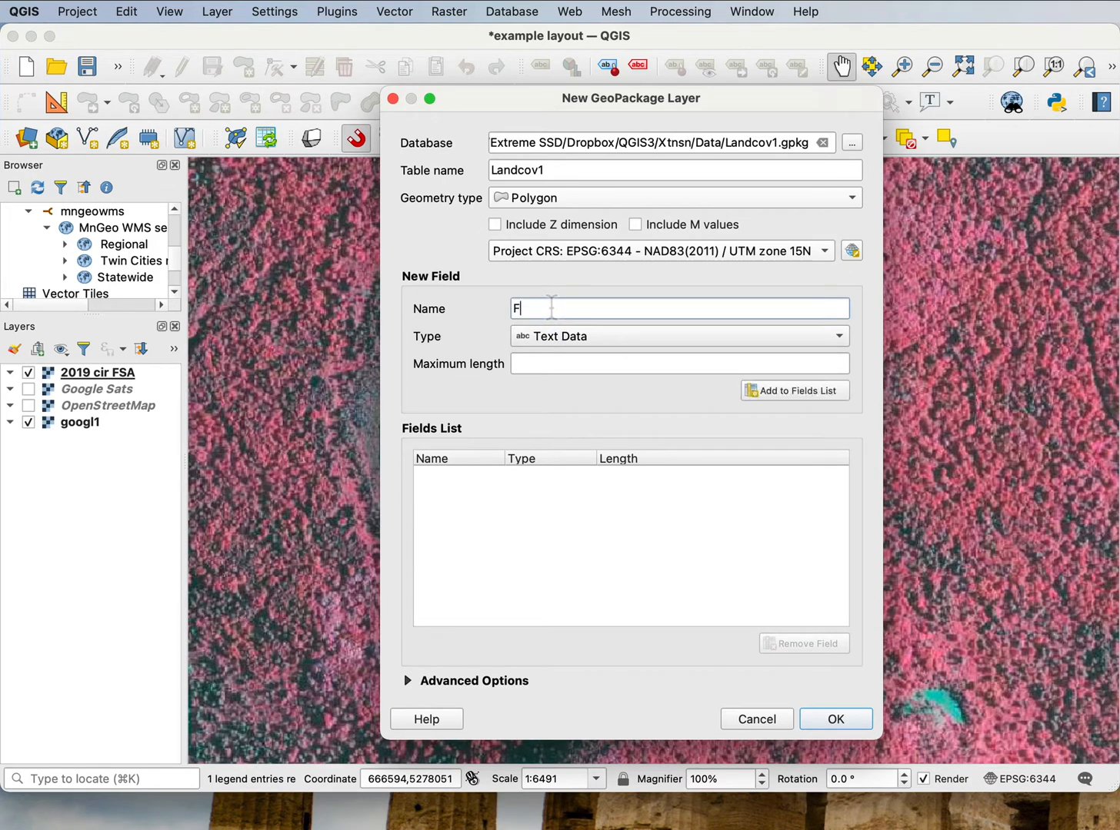
pyautogui.write('orest')
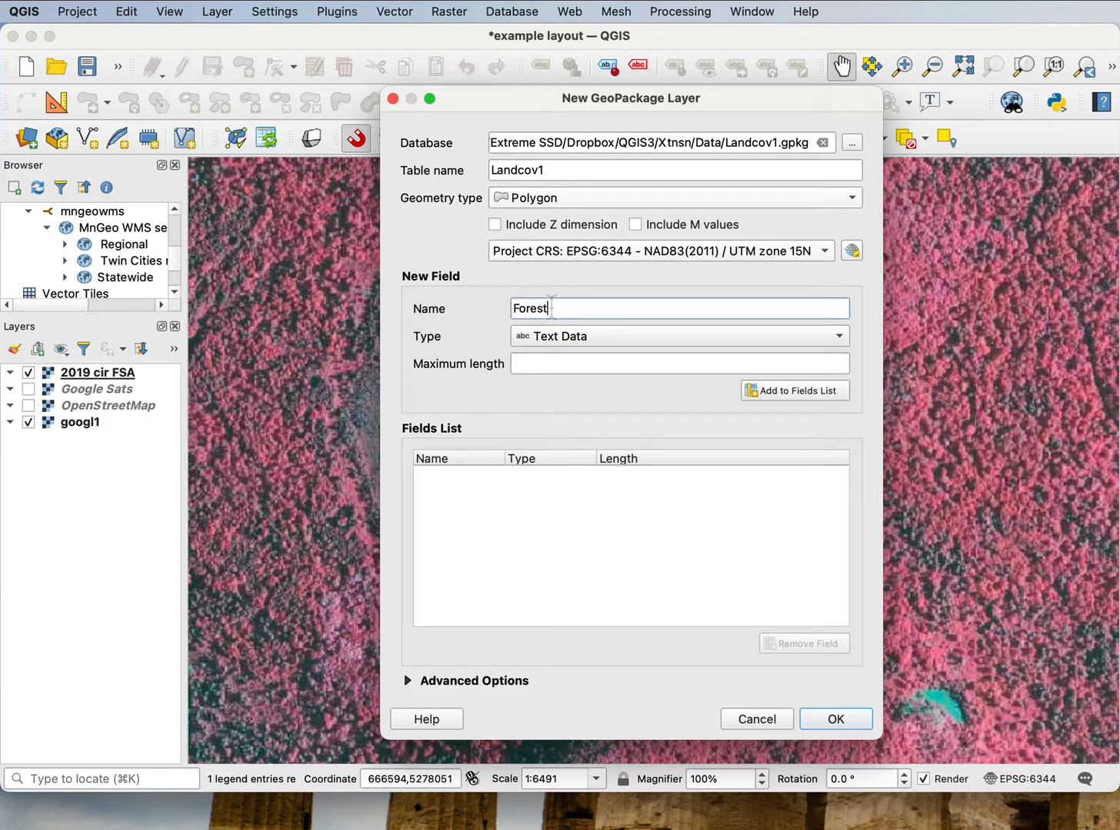
pyautogui.write('Type')
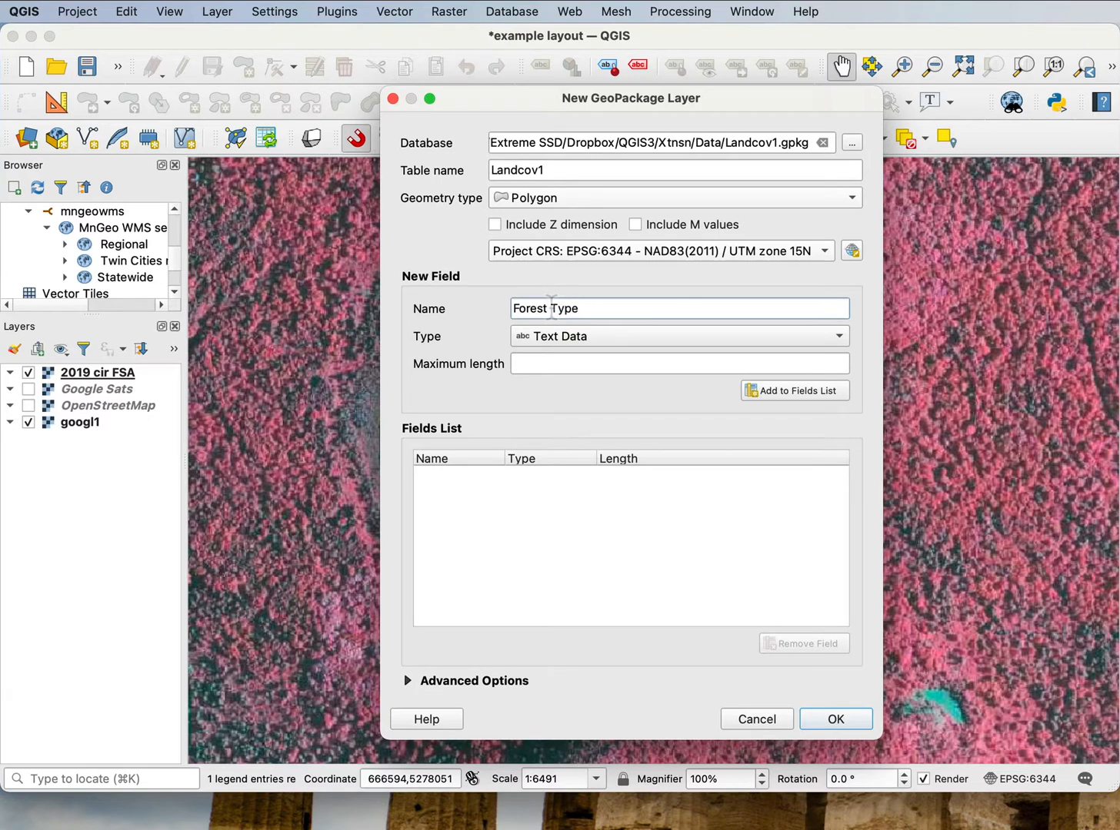
pyautogui.write('2')
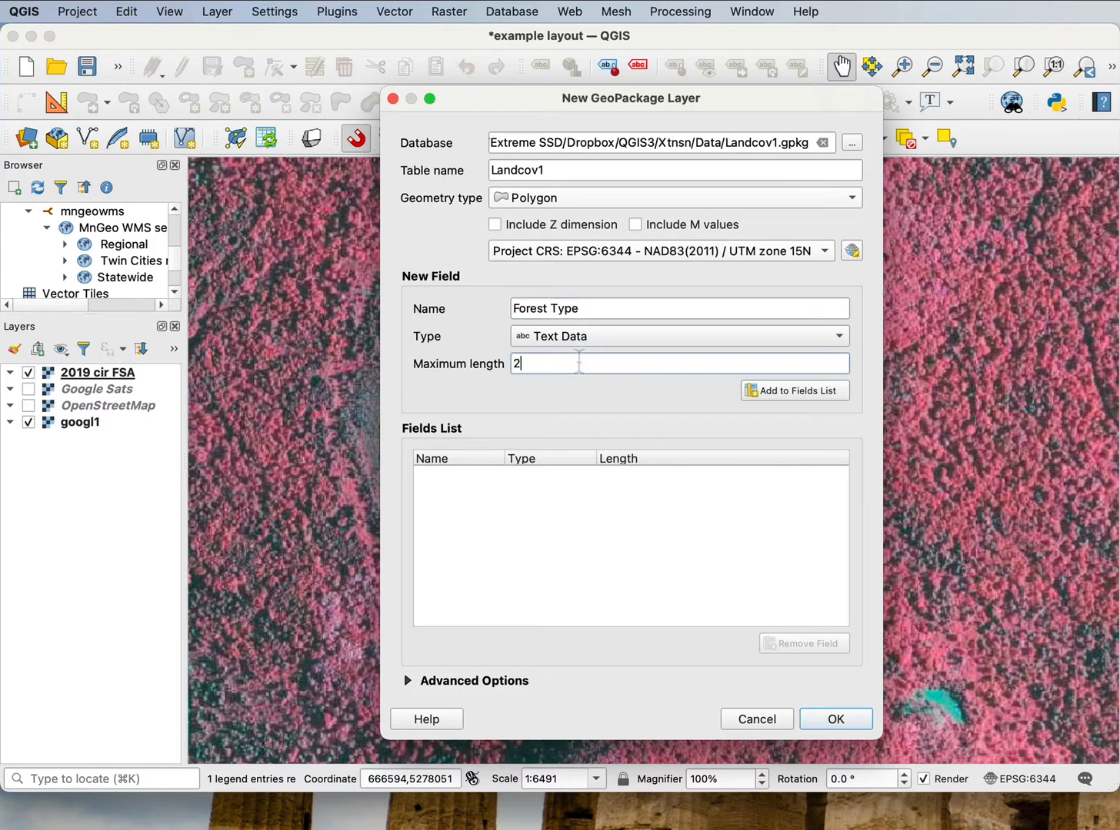
pyautogui.write('0')
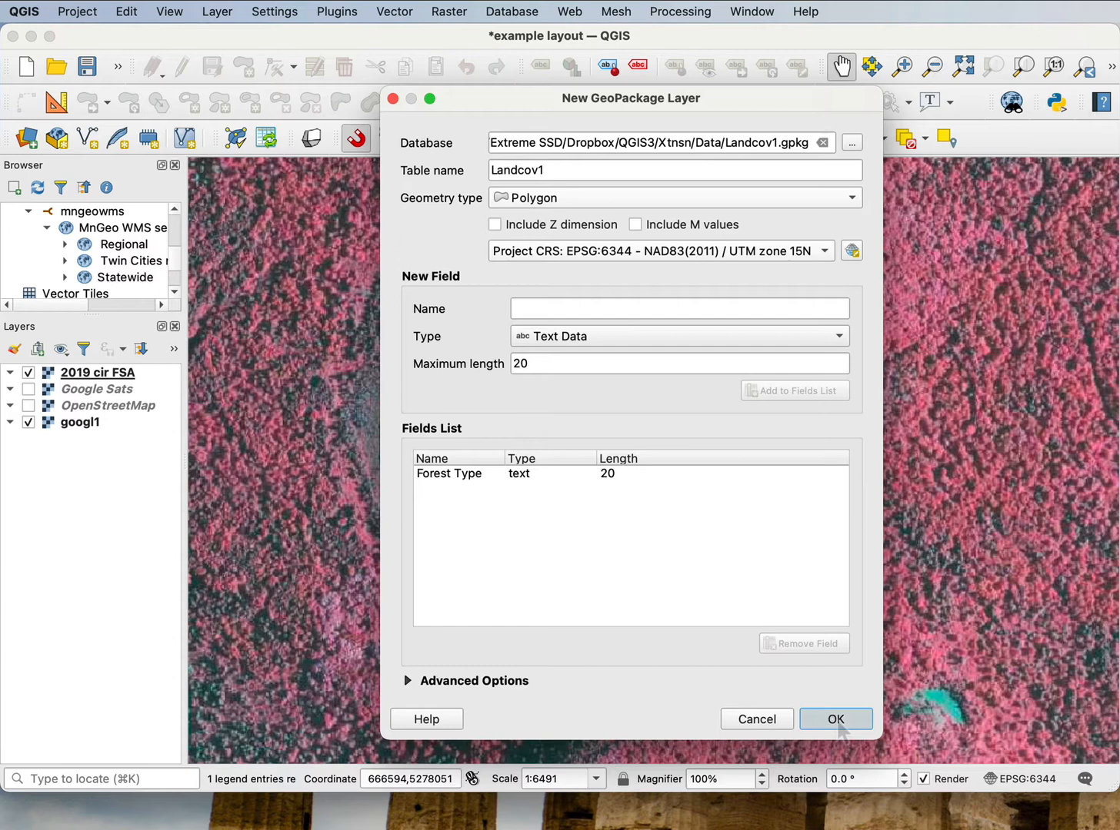
pyautogui.click(835, 719)
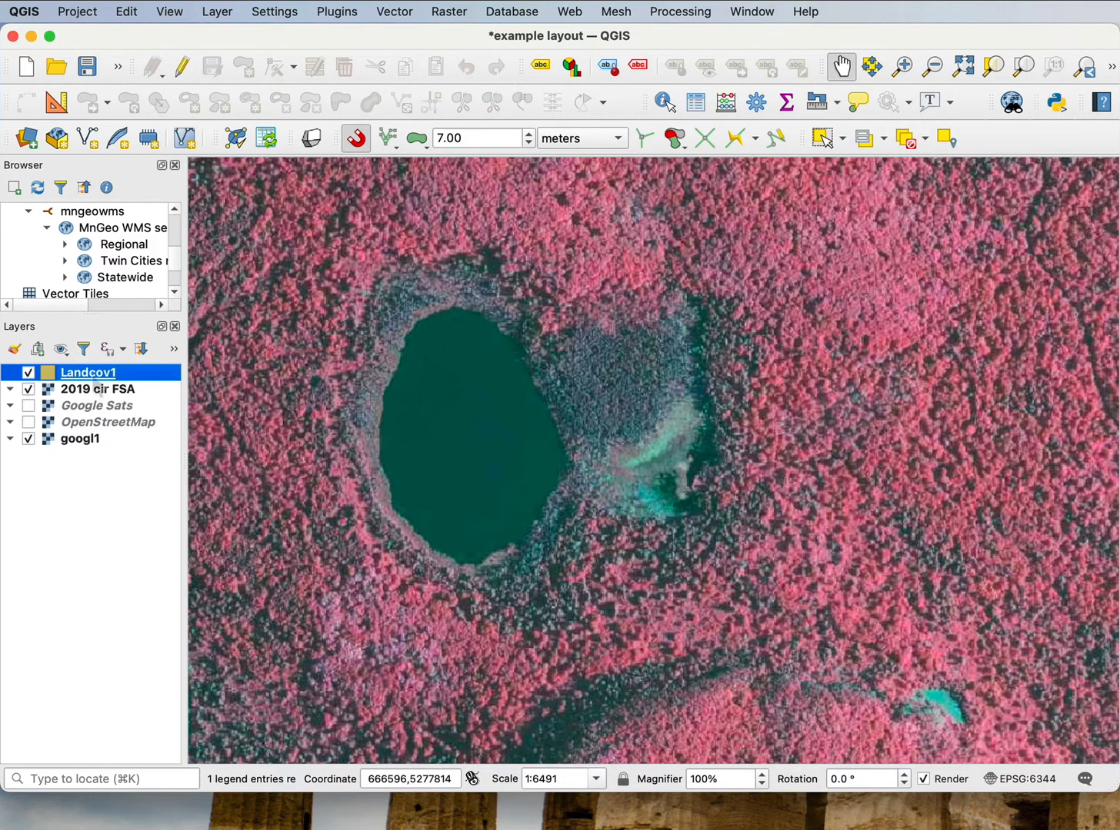
pyautogui.moveTo(182, 67)
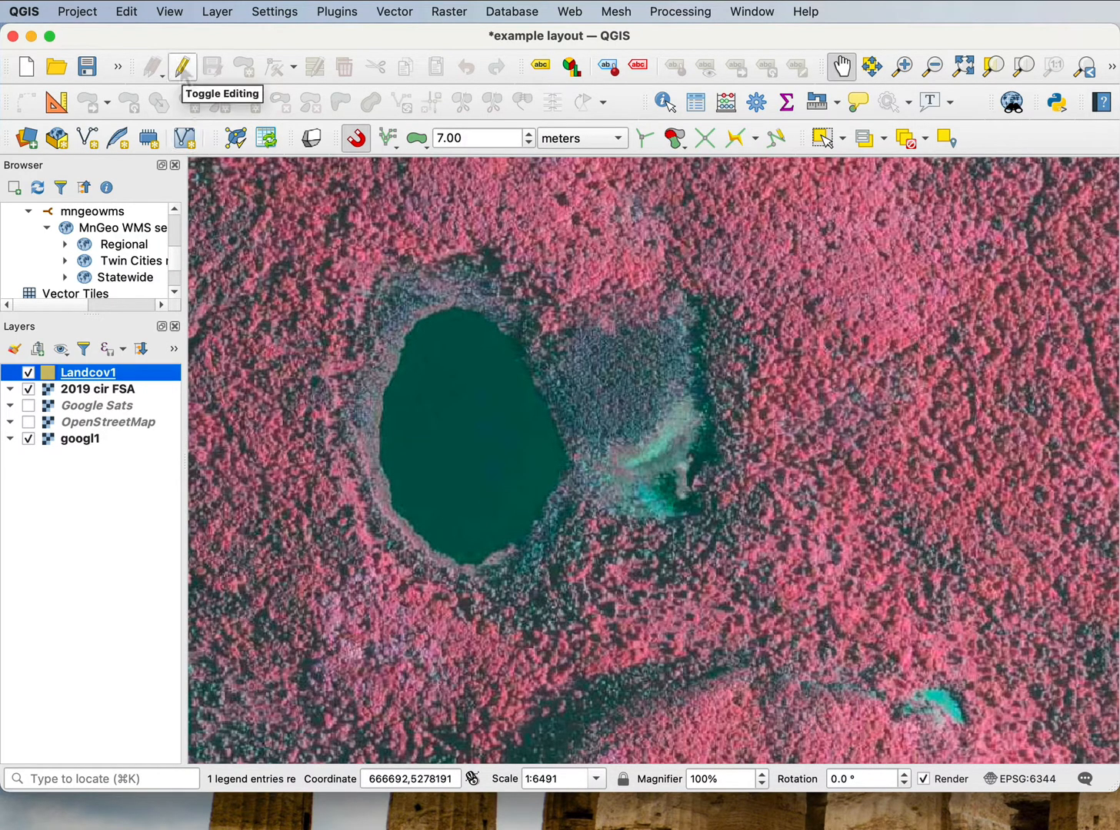
# Turn on editing for Landcov1 and lower the snapping tolerance to 3 meters
pyautogui.click(182, 66)
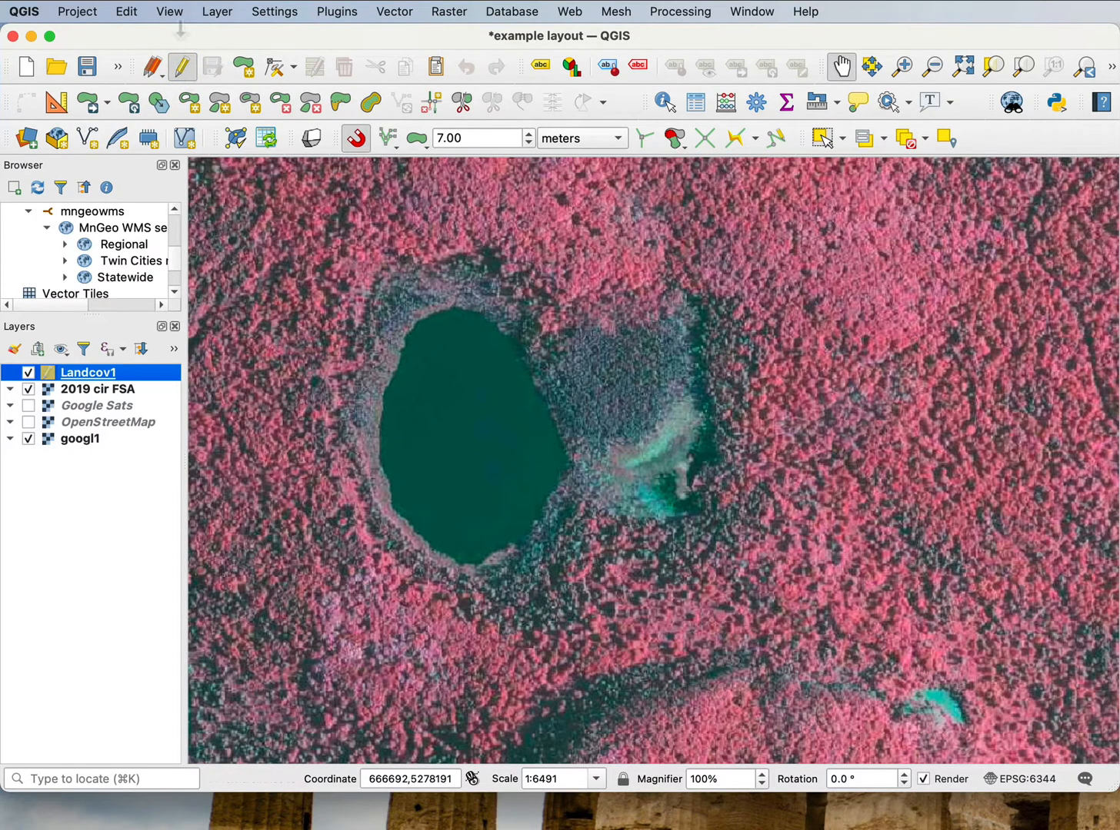
pyautogui.moveTo(123, 127)
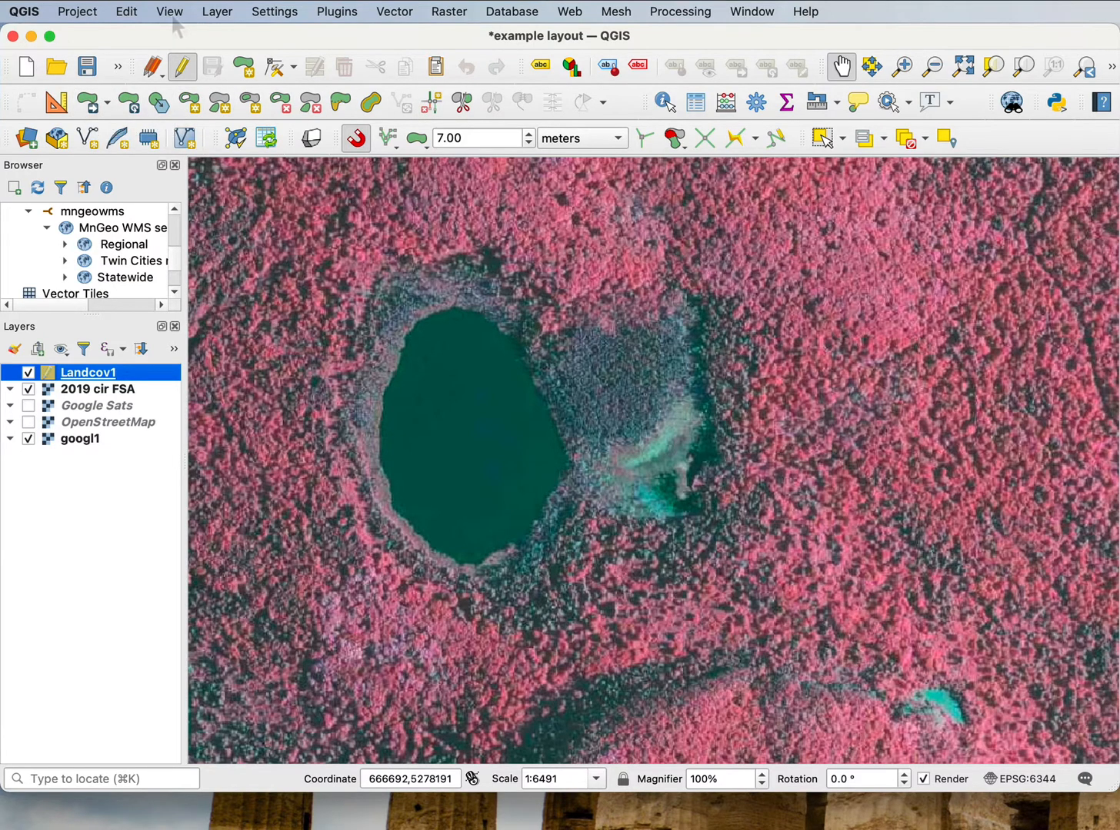
pyautogui.click(169, 11)
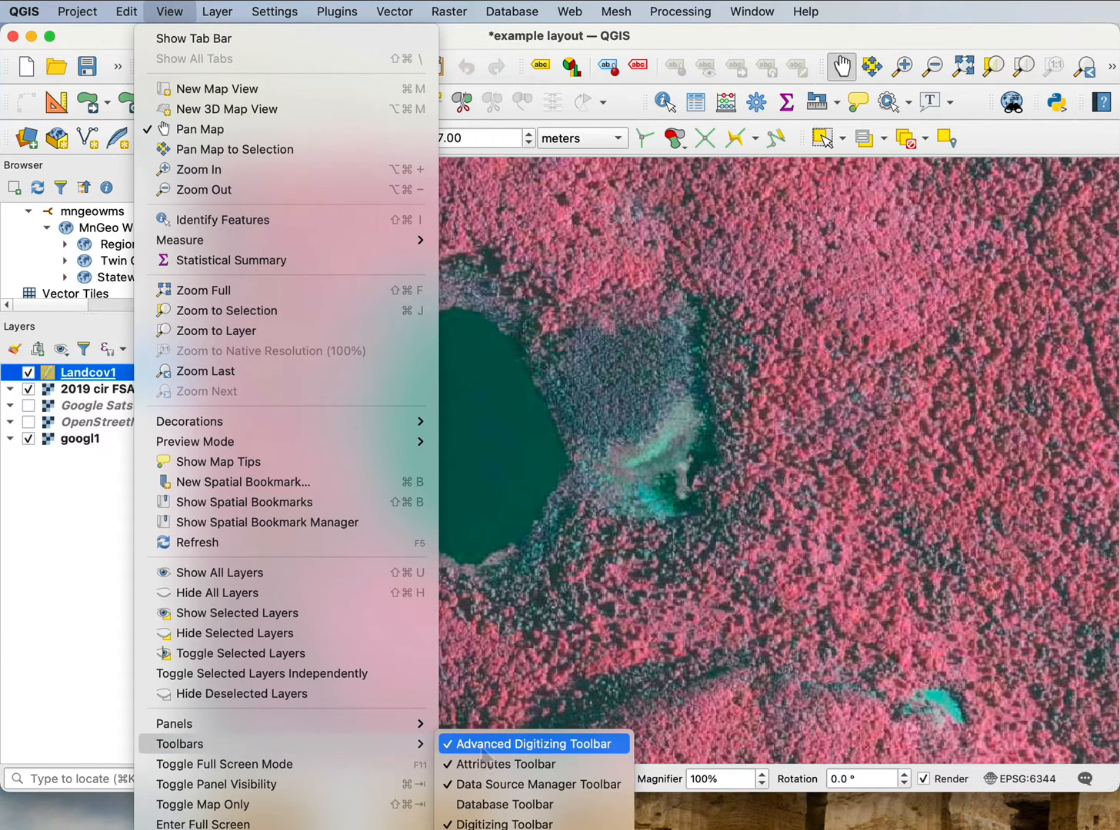
pyautogui.click(512, 11)
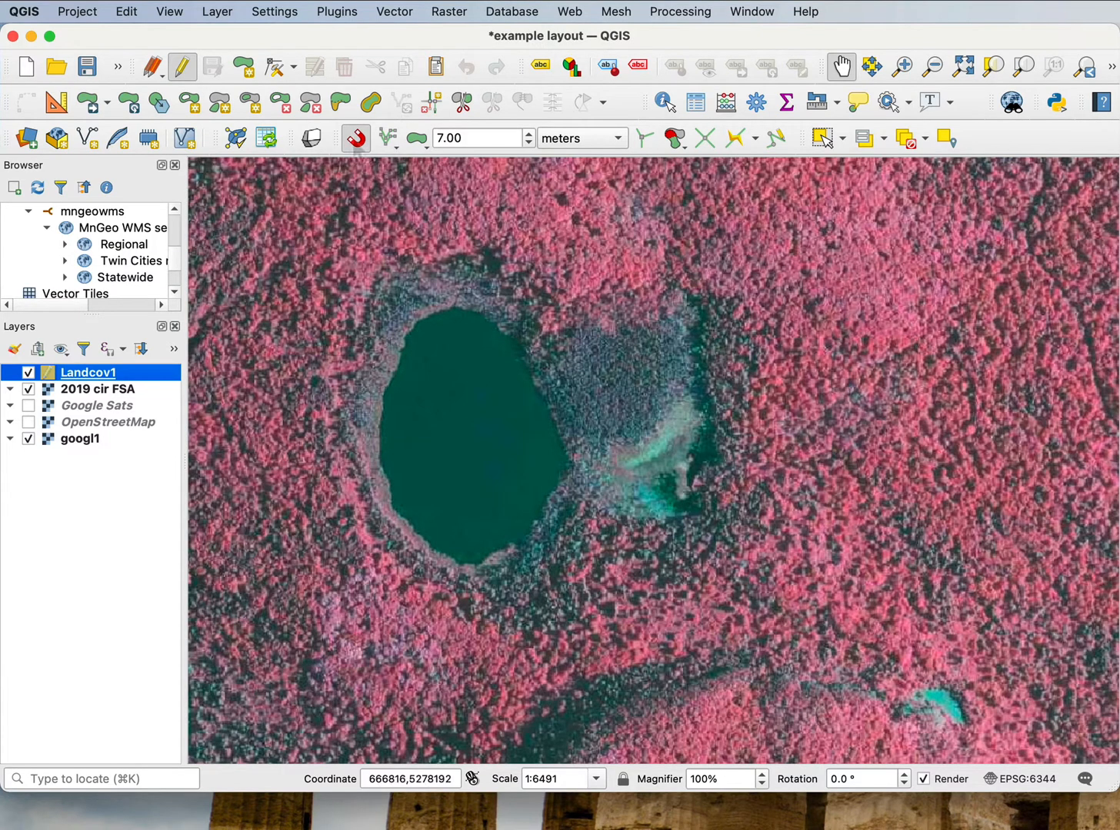
pyautogui.moveTo(355, 138)
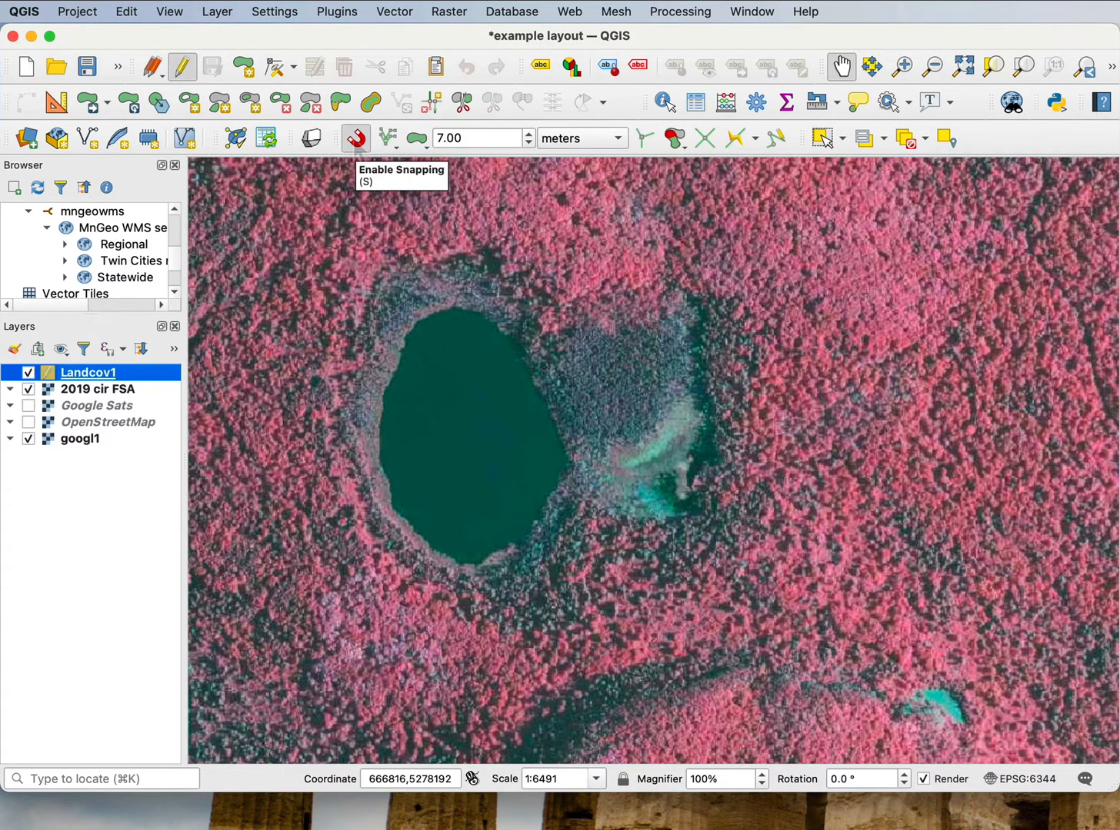
pyautogui.click(529, 142)
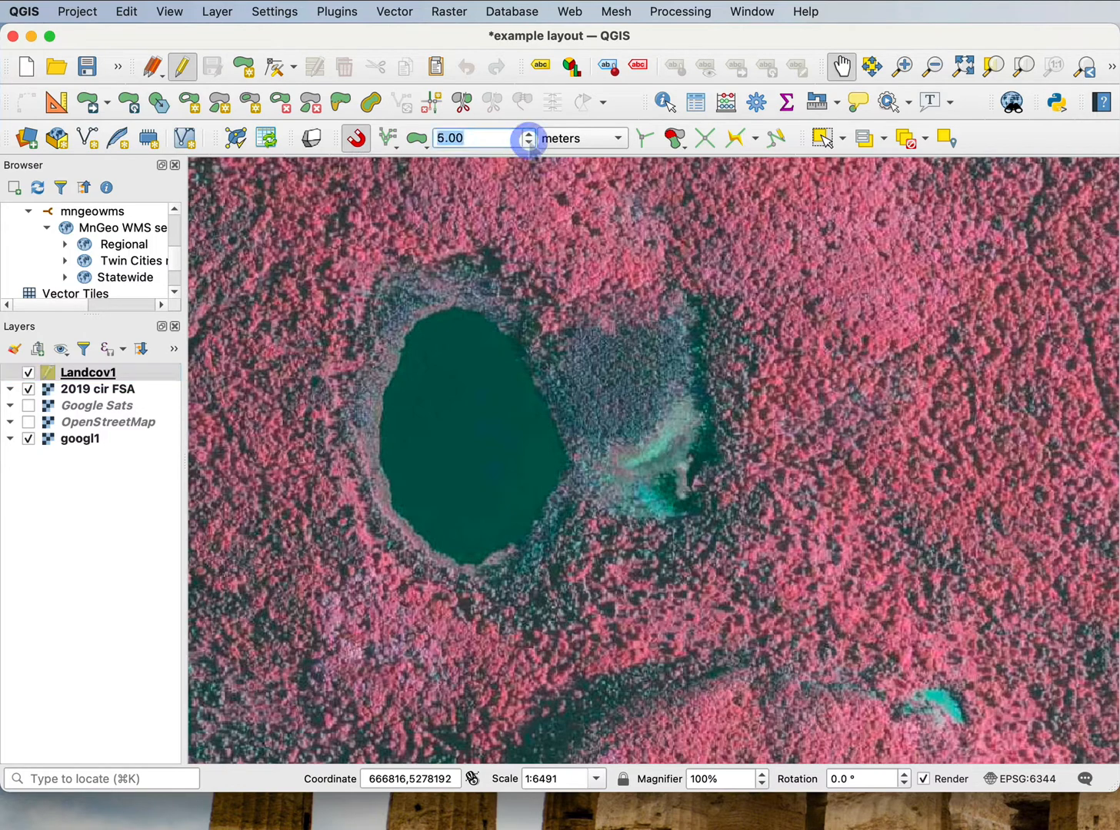
pyautogui.click(528, 143)
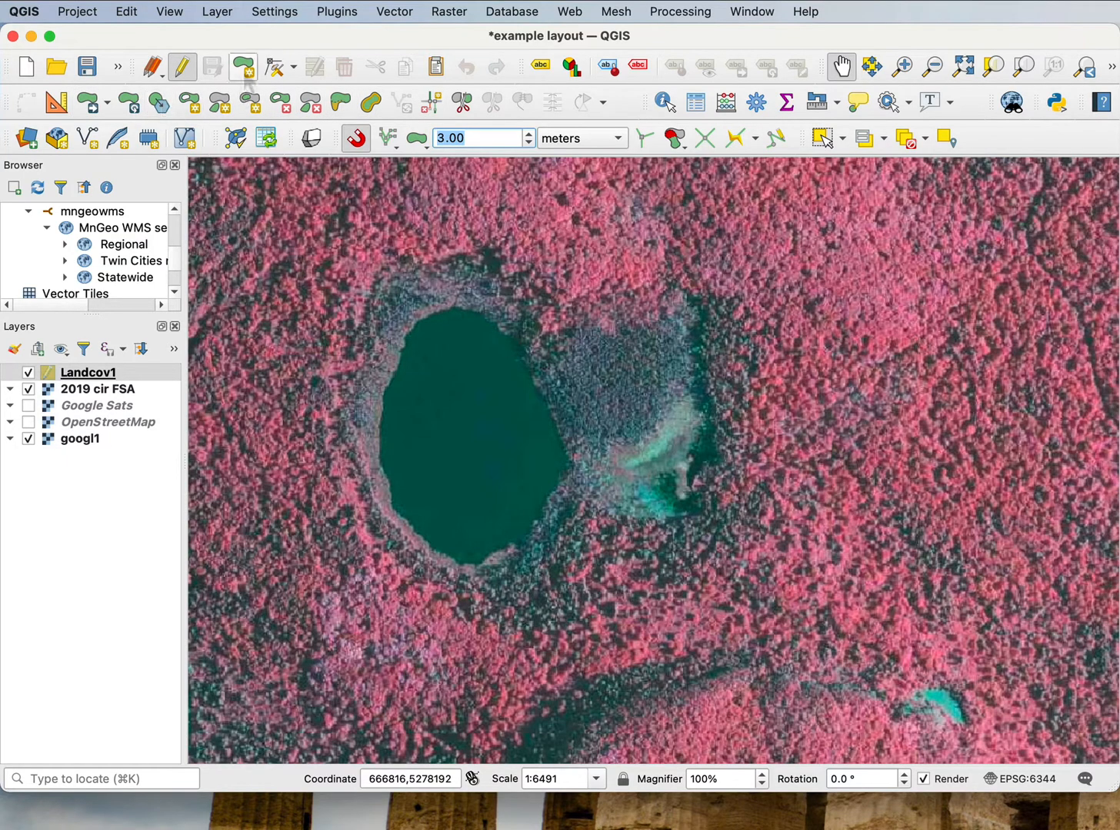
pyautogui.moveTo(243, 66)
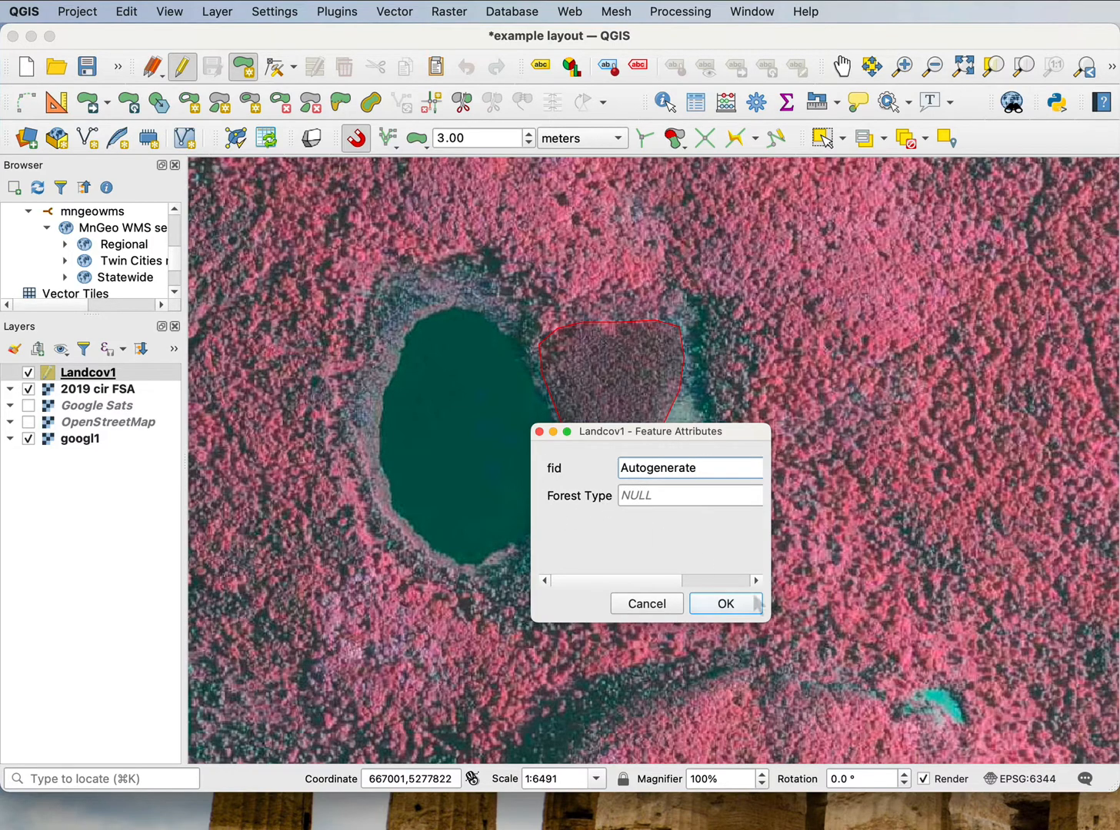
# Finish the stand polygon east of the lake and accept its feature attributes
pyautogui.click(724, 604)
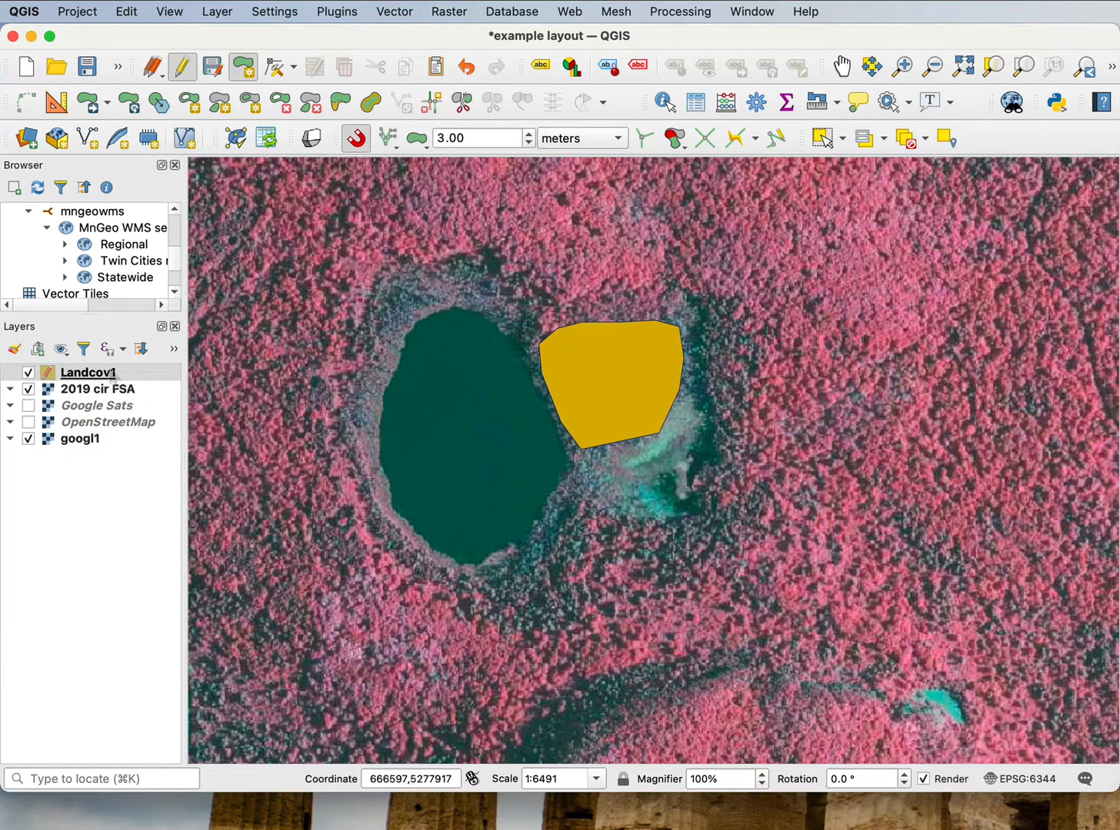
# Lower the Landcov1 fill colour opacity to about 15% in Layer Properties Symbology
pyautogui.rightClick(87, 373)
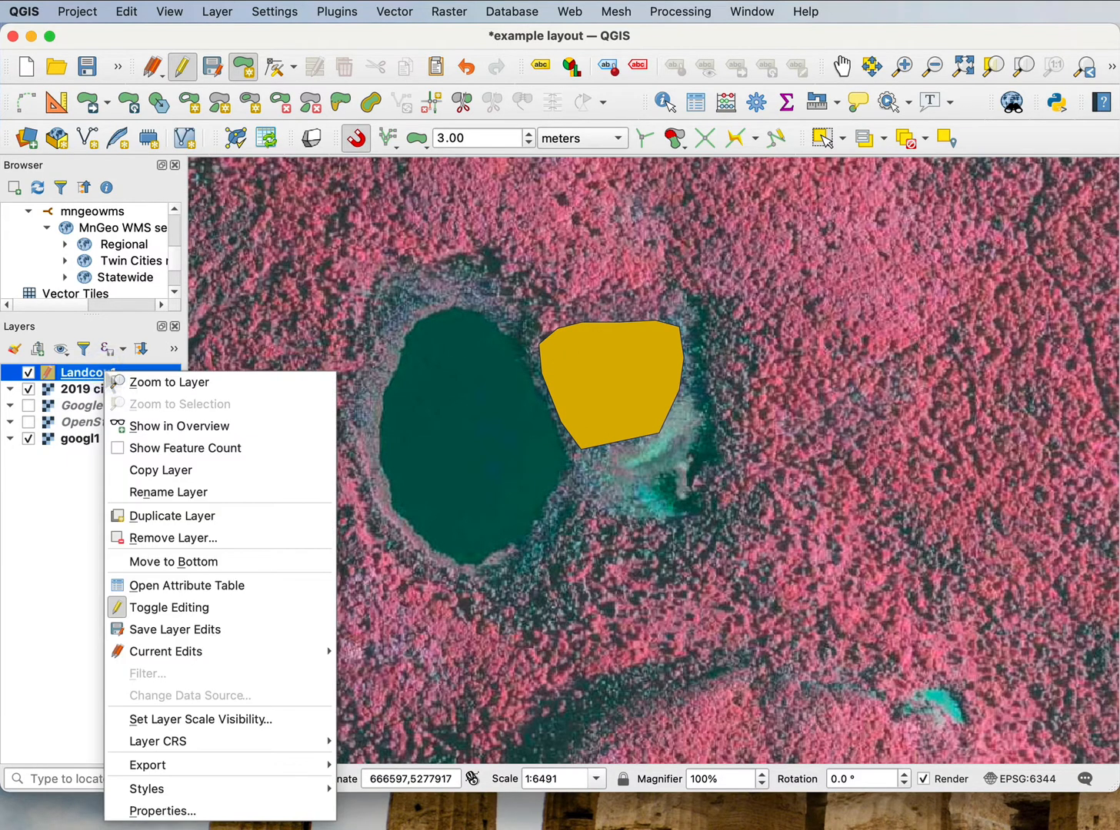
pyautogui.moveTo(146, 789)
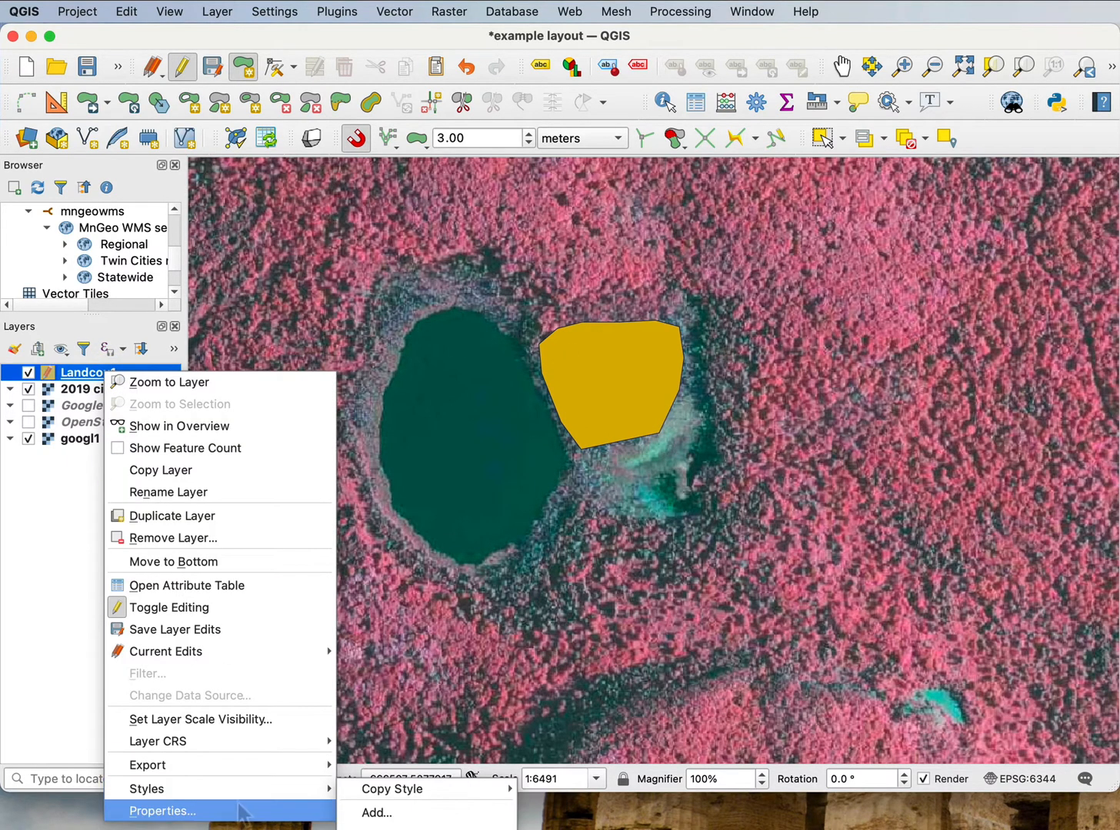
pyautogui.click(162, 811)
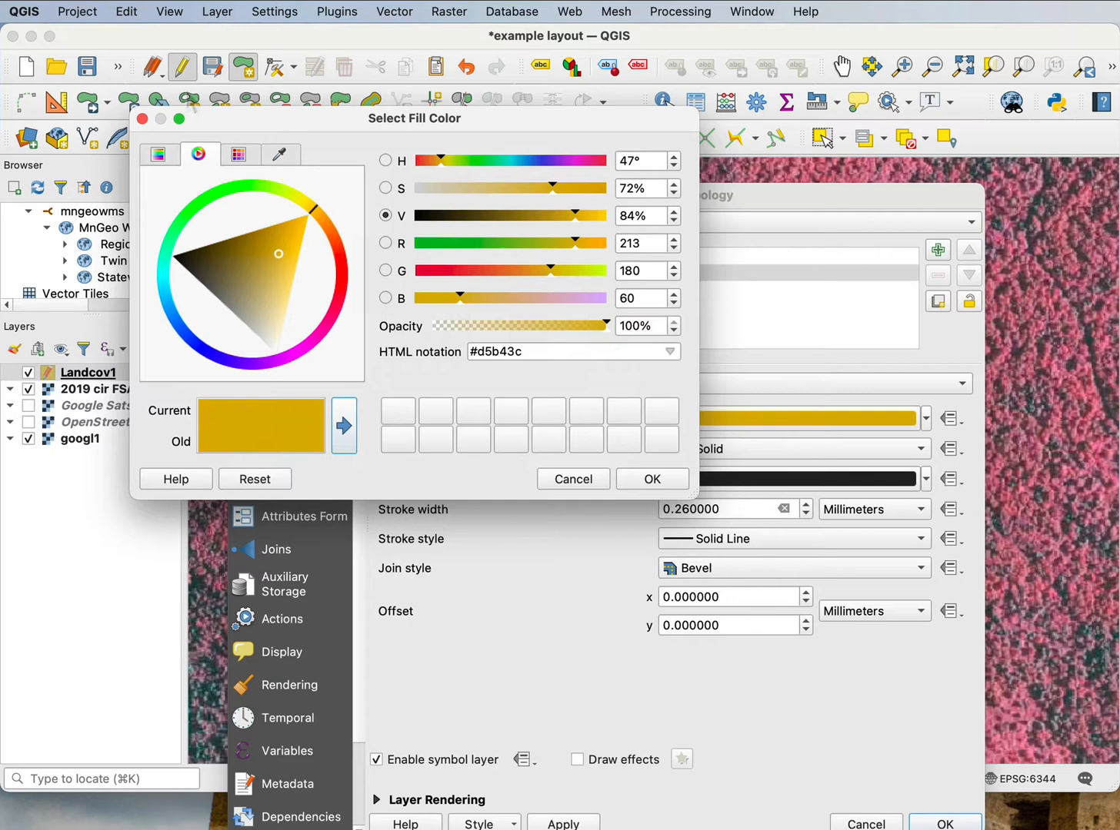
pyautogui.click(650, 479)
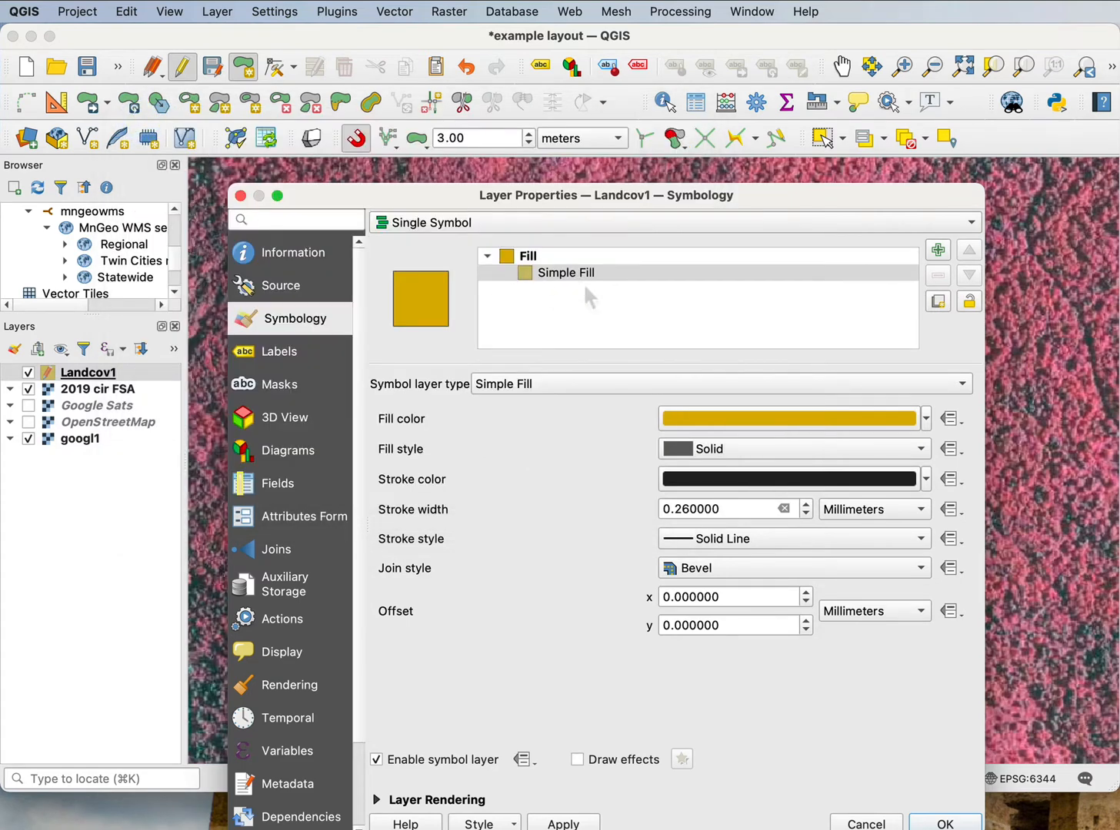
pyautogui.click(788, 418)
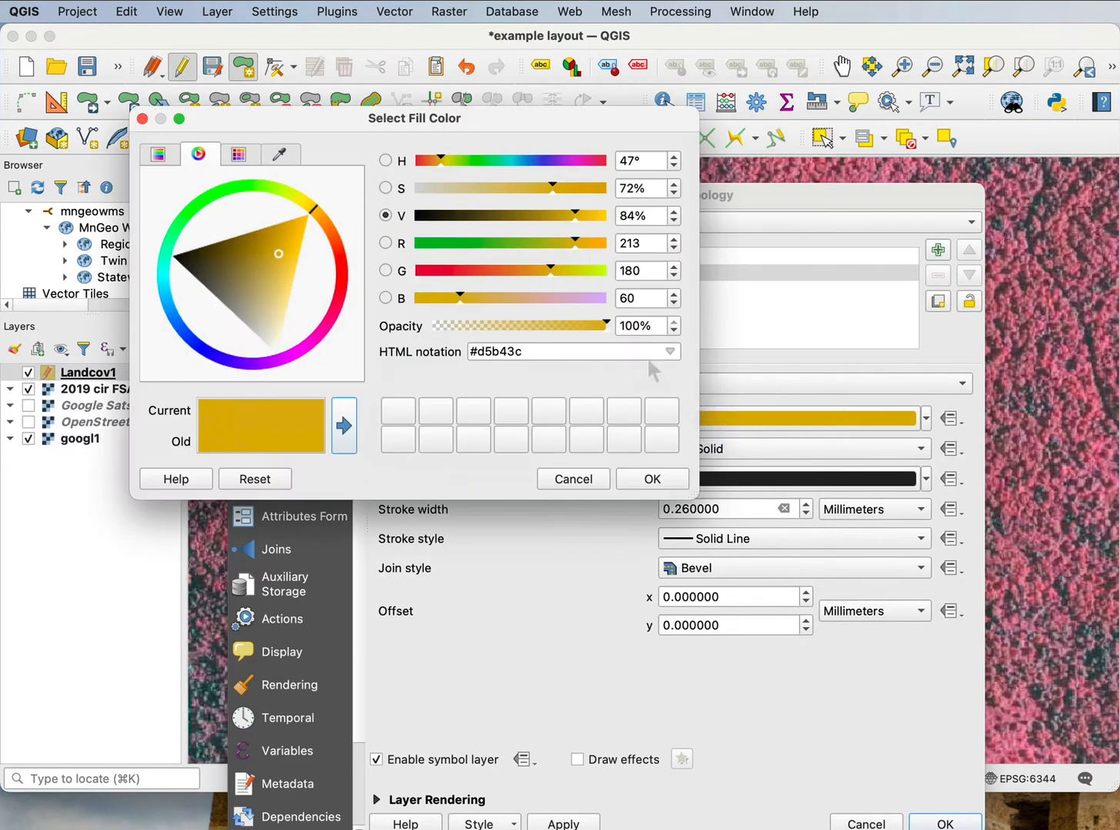
pyautogui.moveTo(607, 325); pyautogui.dragTo(546, 326)
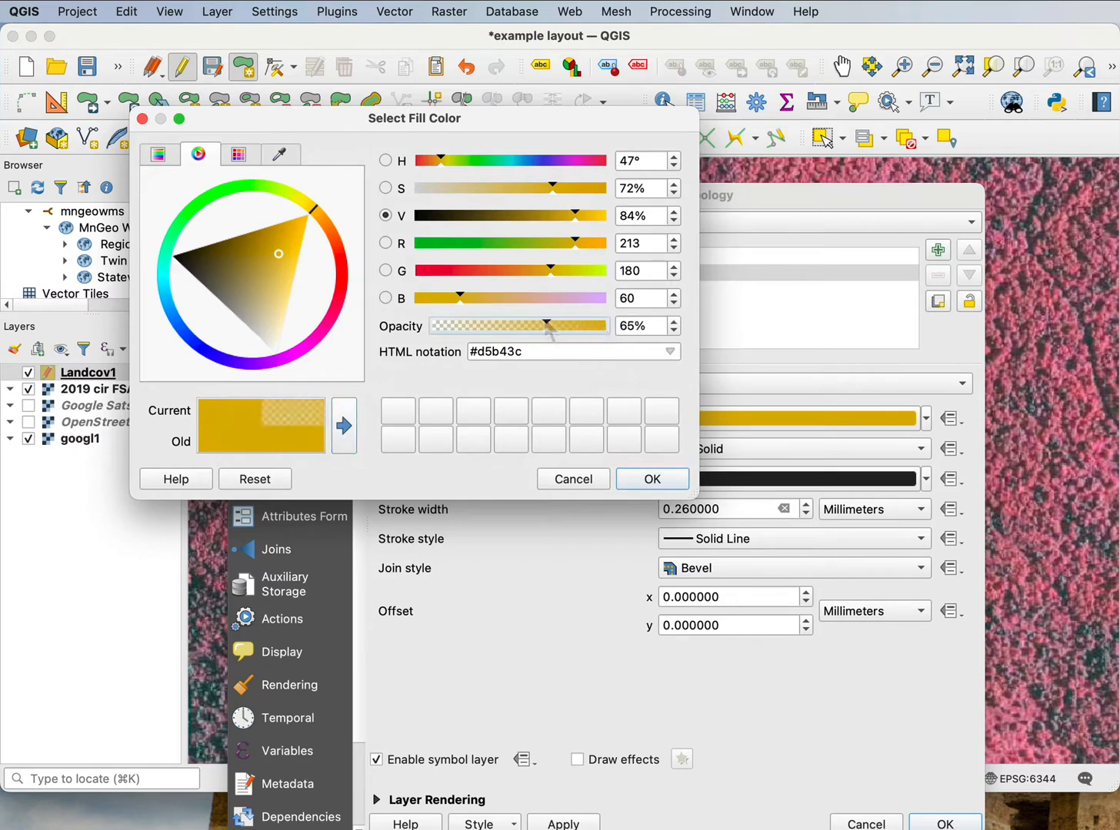
pyautogui.moveTo(546, 326); pyautogui.dragTo(459, 326)
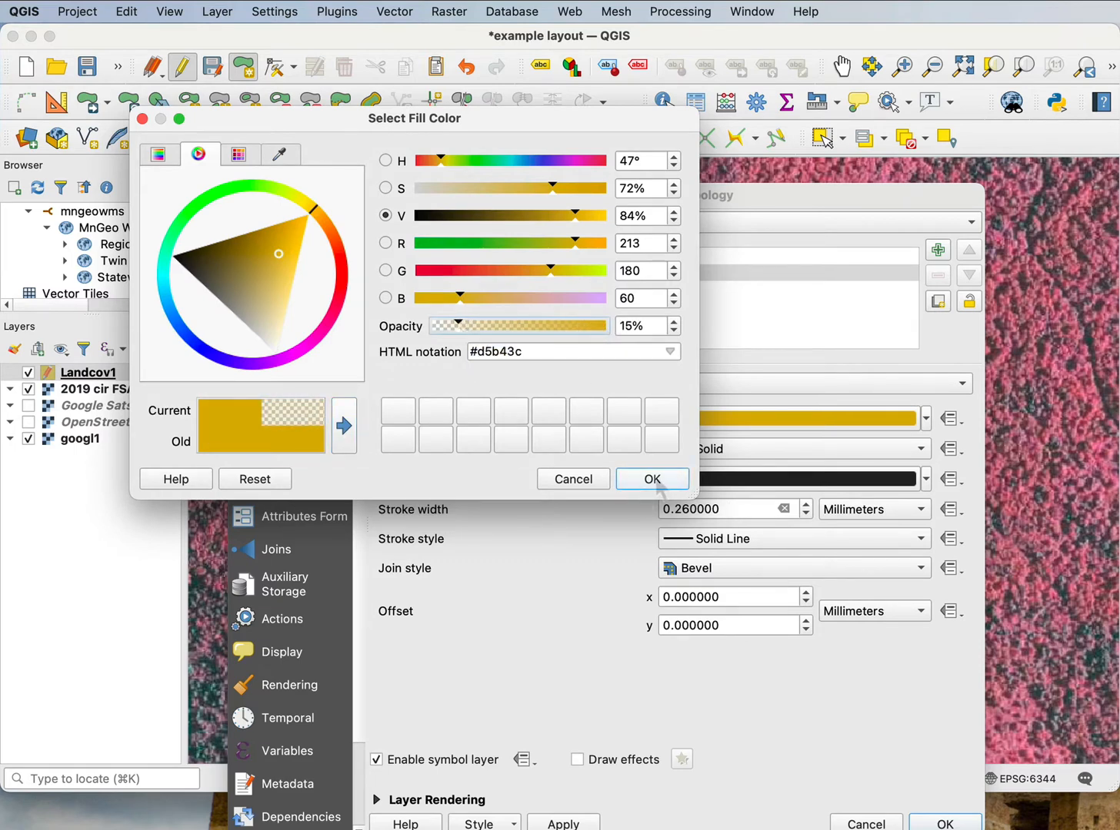
pyautogui.click(651, 479)
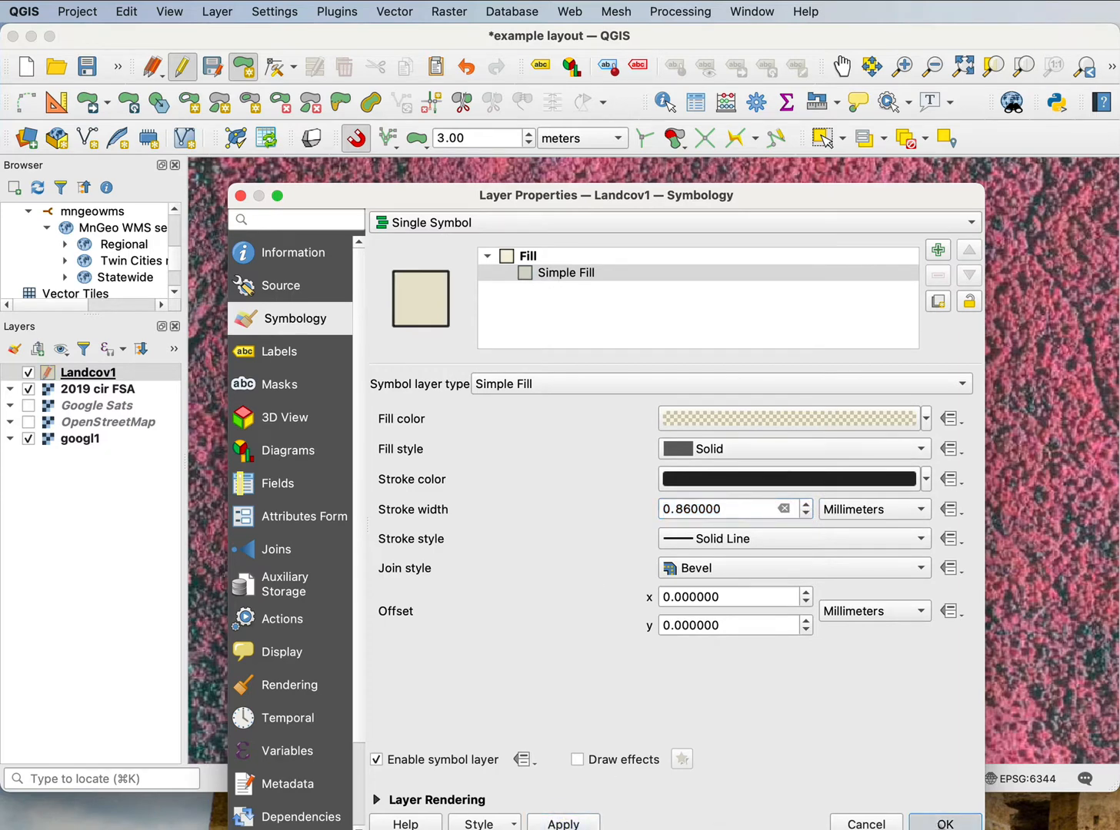
pyautogui.click(945, 824)
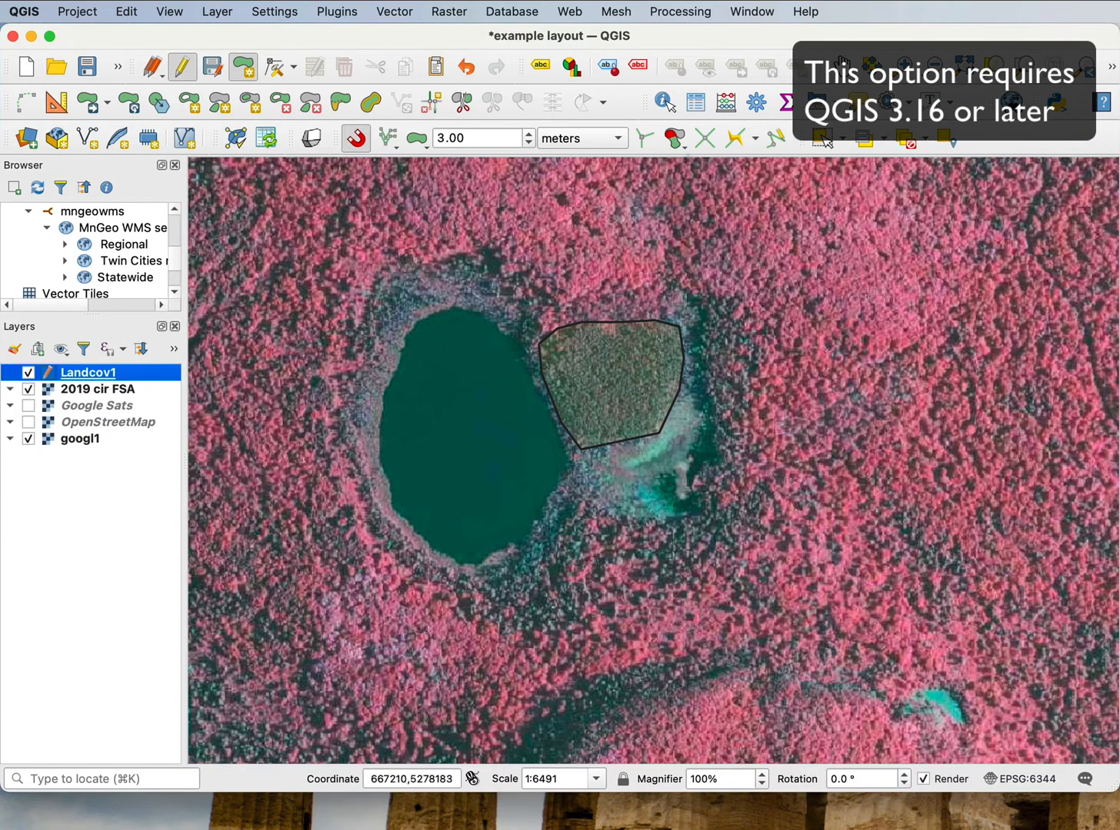
# Enable Avoid Overlap on Active Layer and accept the adjoining second stand's attributes
pyautogui.click(674, 138)
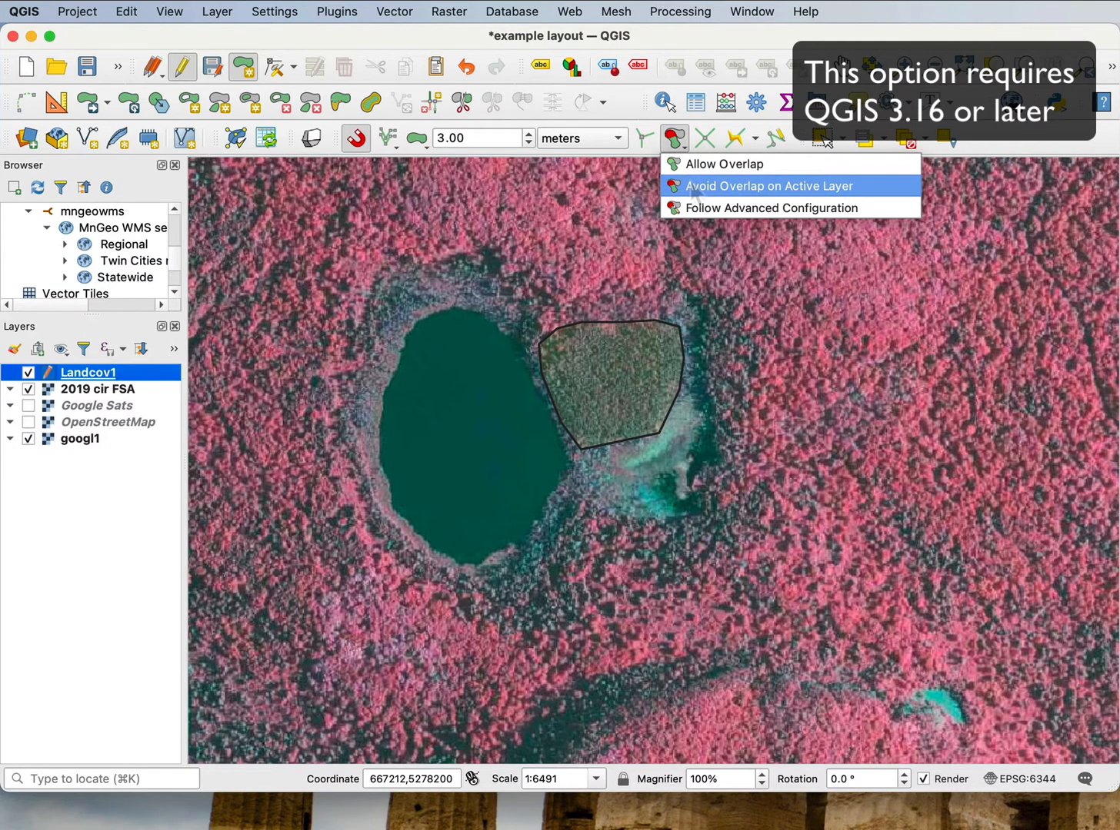
pyautogui.moveTo(696, 196)
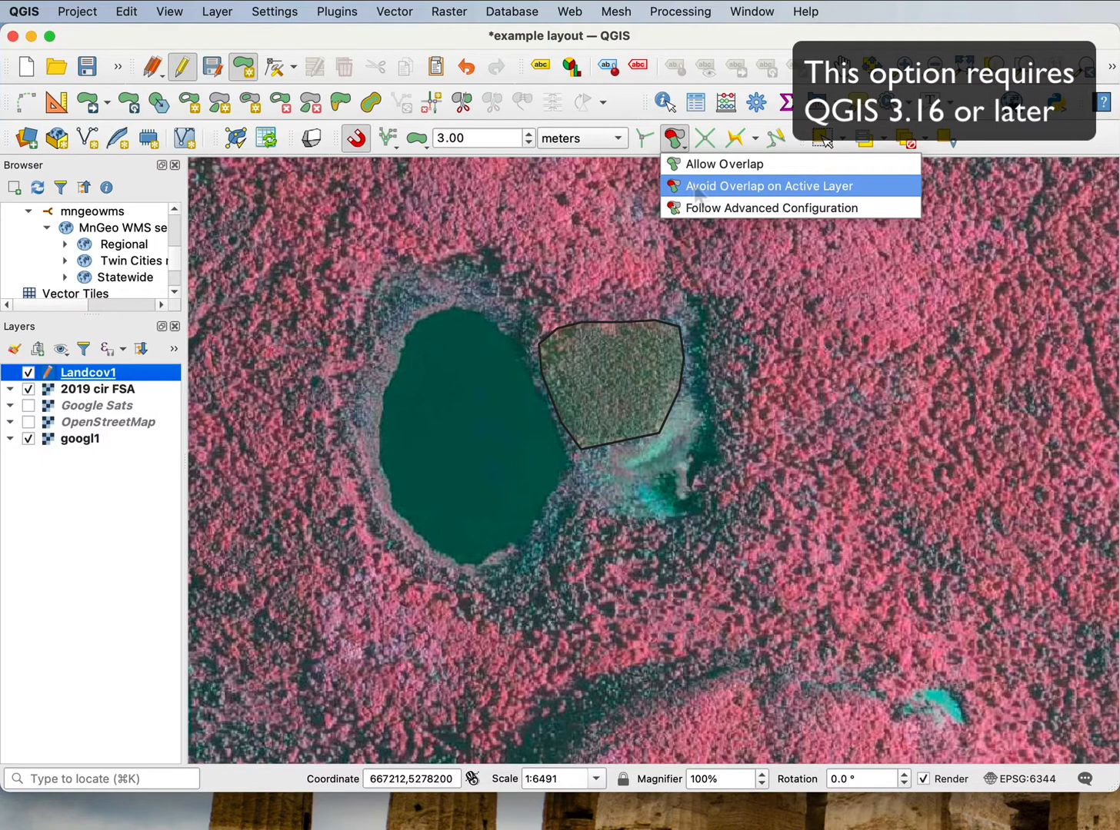
pyautogui.click(767, 186)
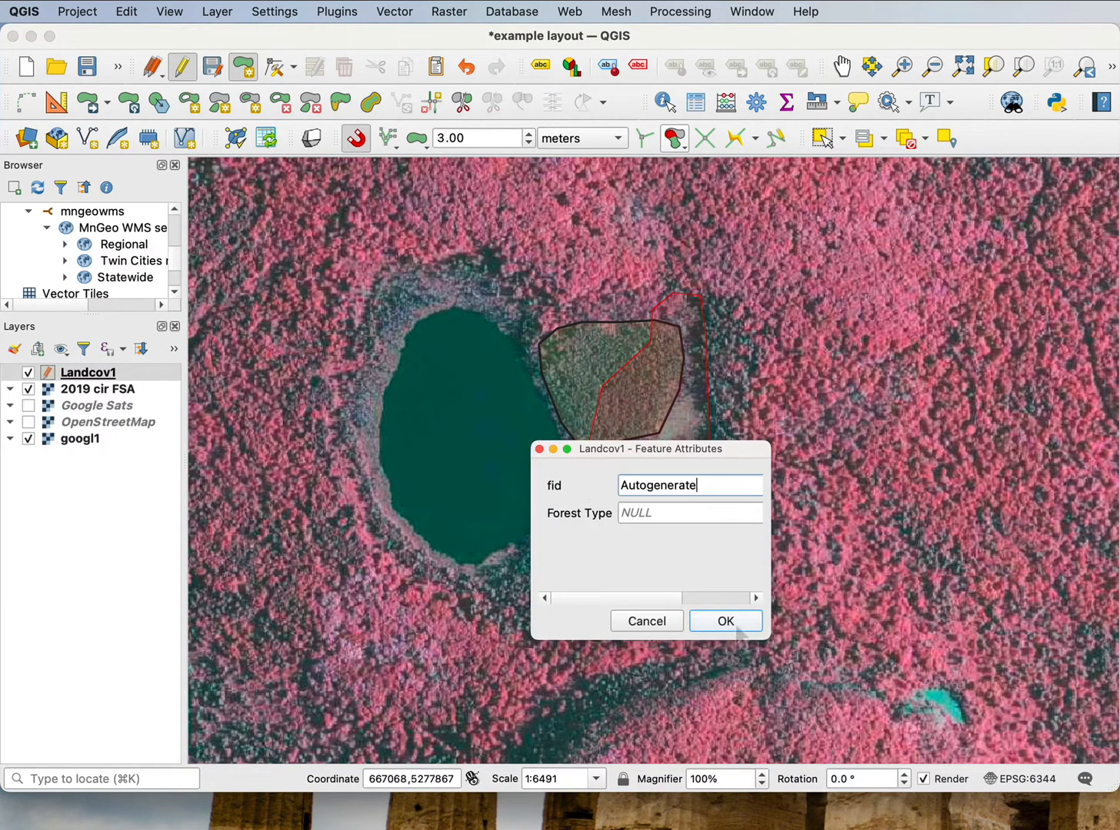
pyautogui.click(724, 621)
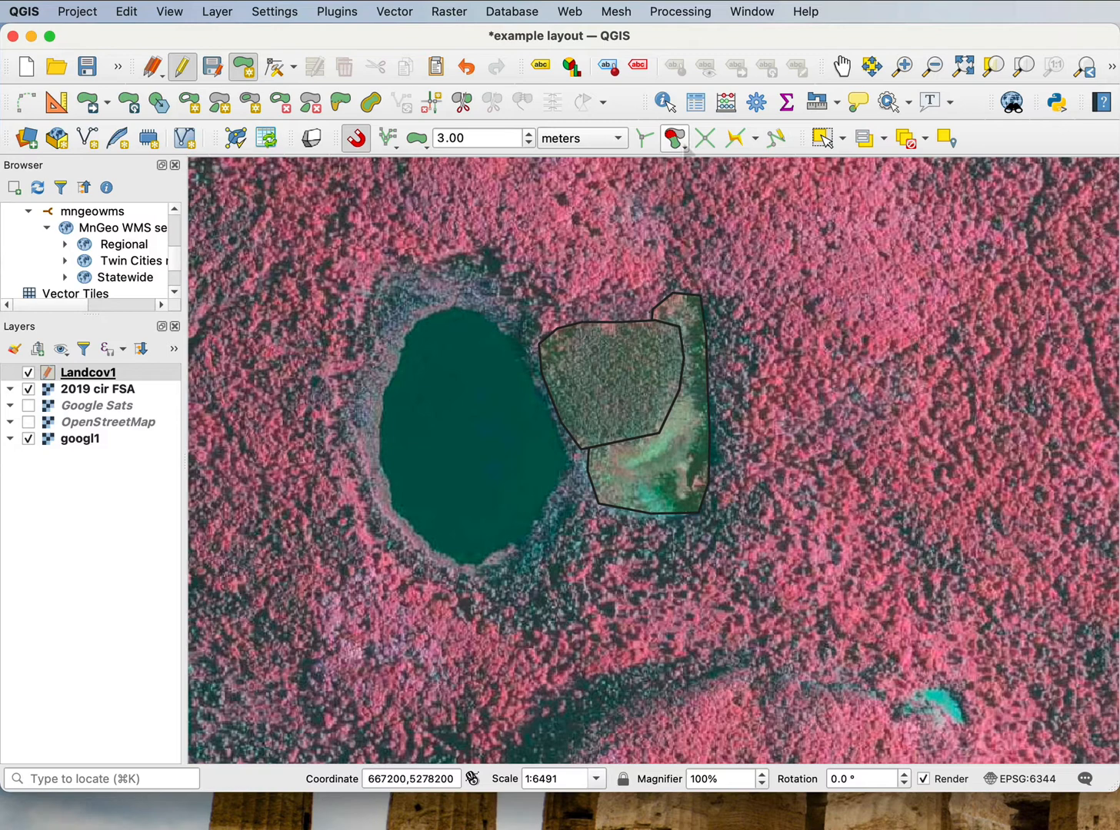
pyautogui.click(683, 139)
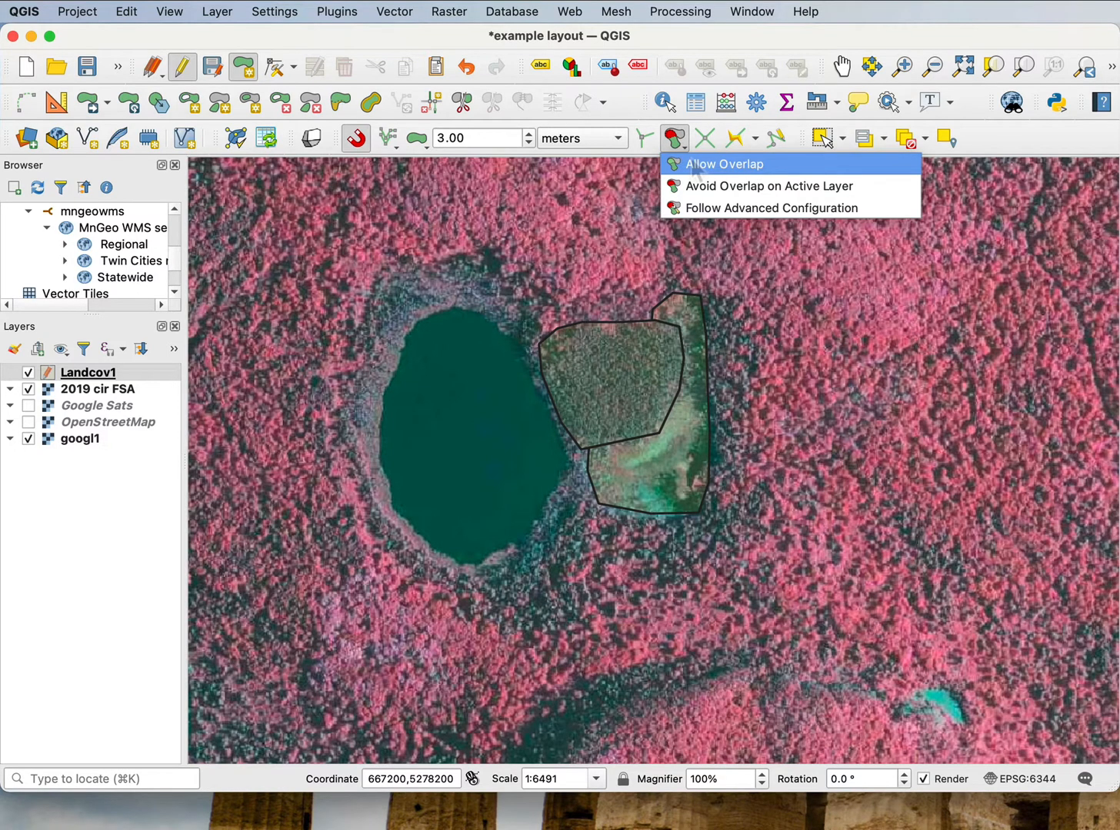
pyautogui.click(721, 164)
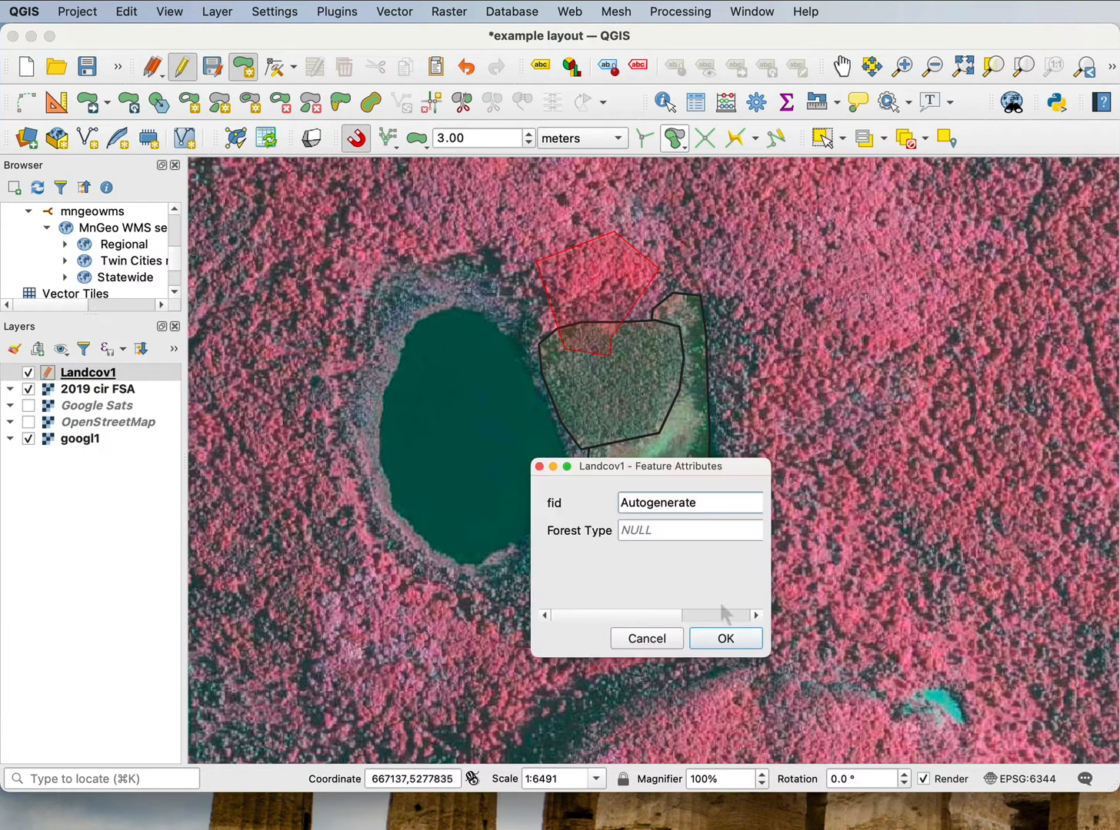
pyautogui.click(724, 639)
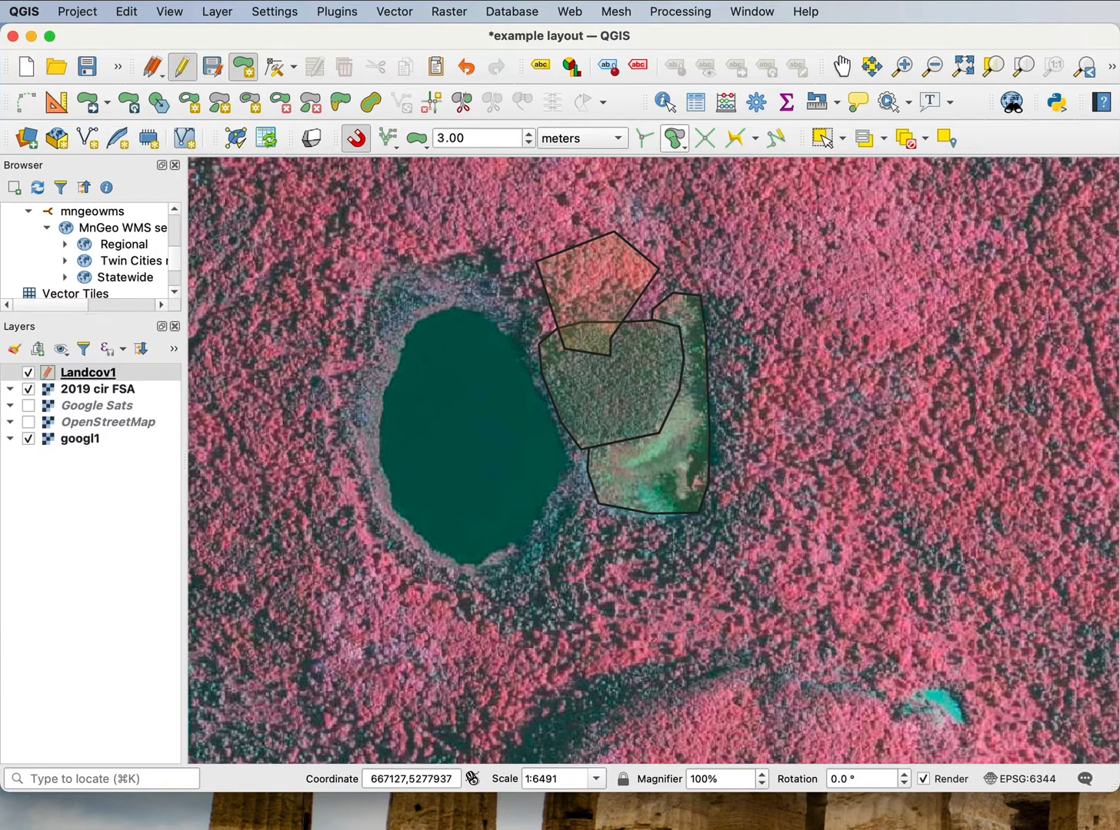
pyautogui.click(152, 66)
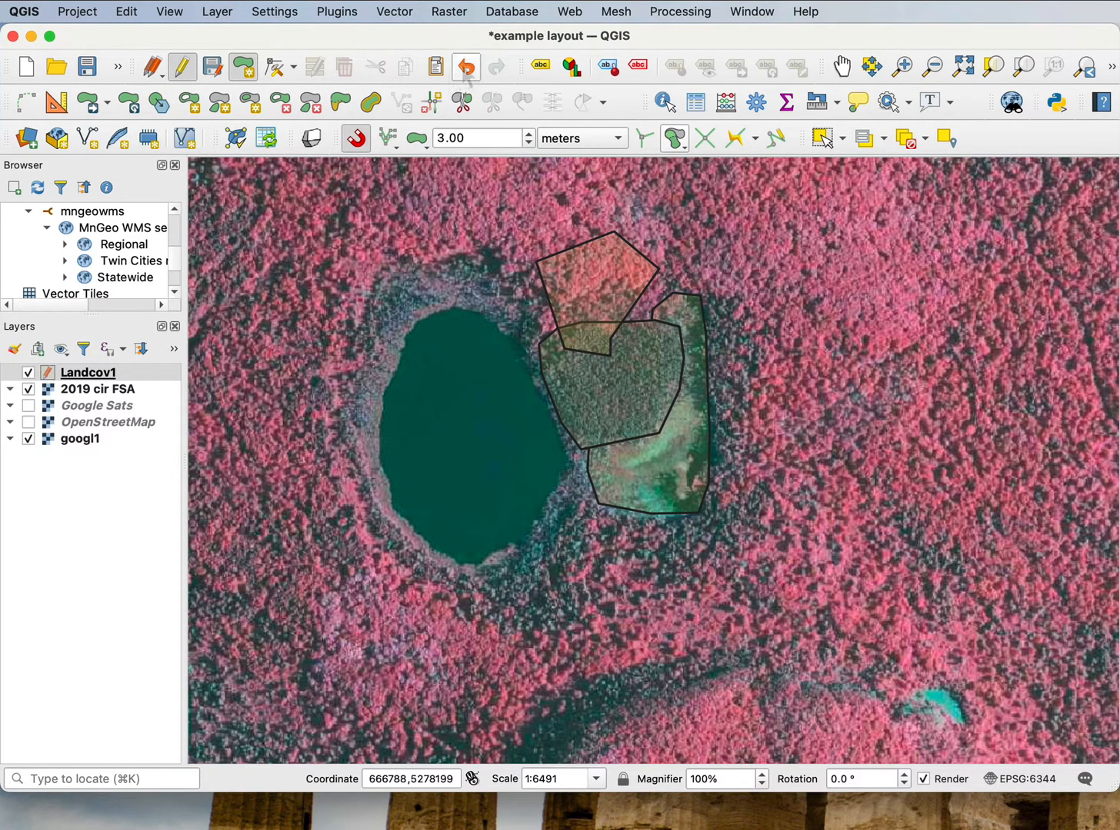
pyautogui.click(465, 66)
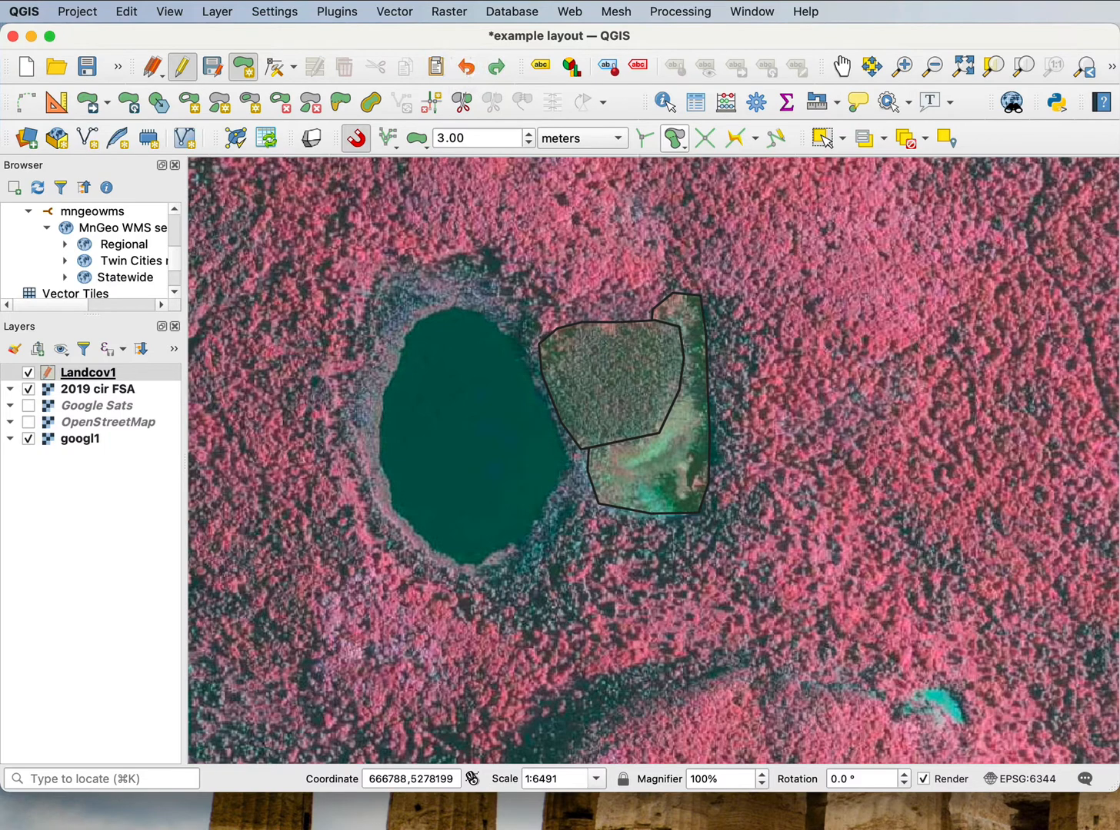
pyautogui.click(674, 139)
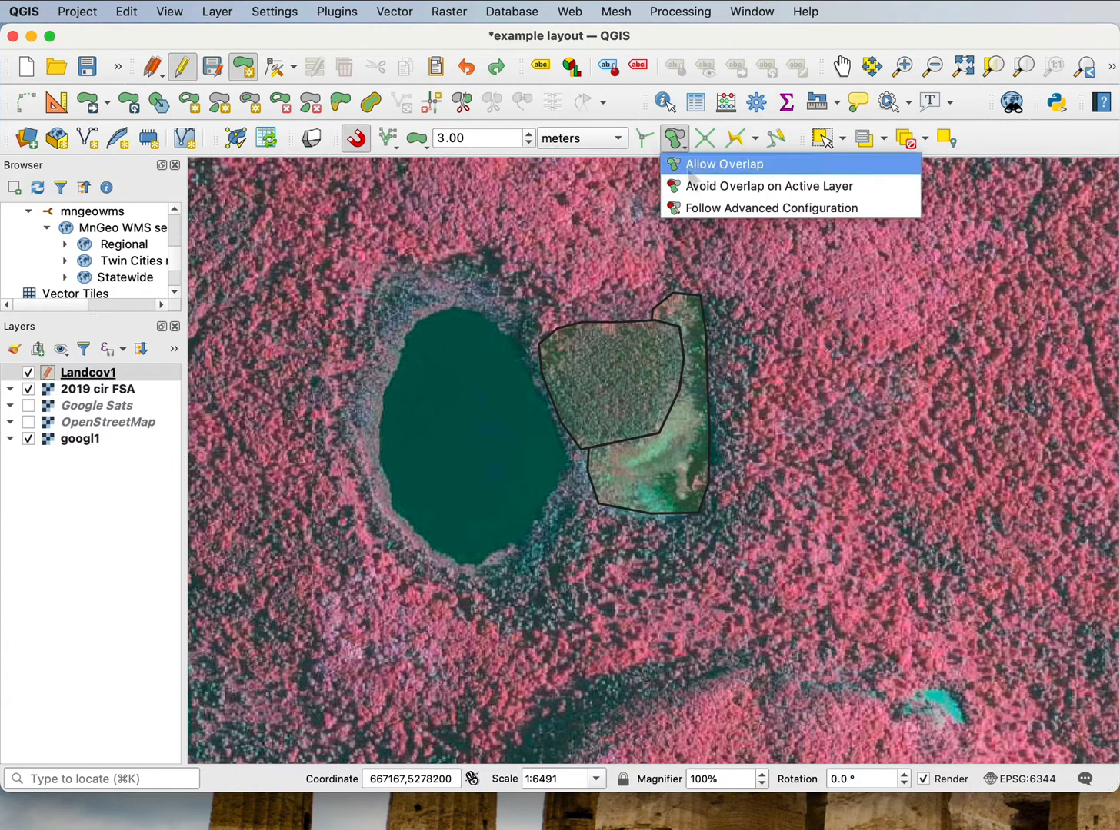
pyautogui.click(723, 164)
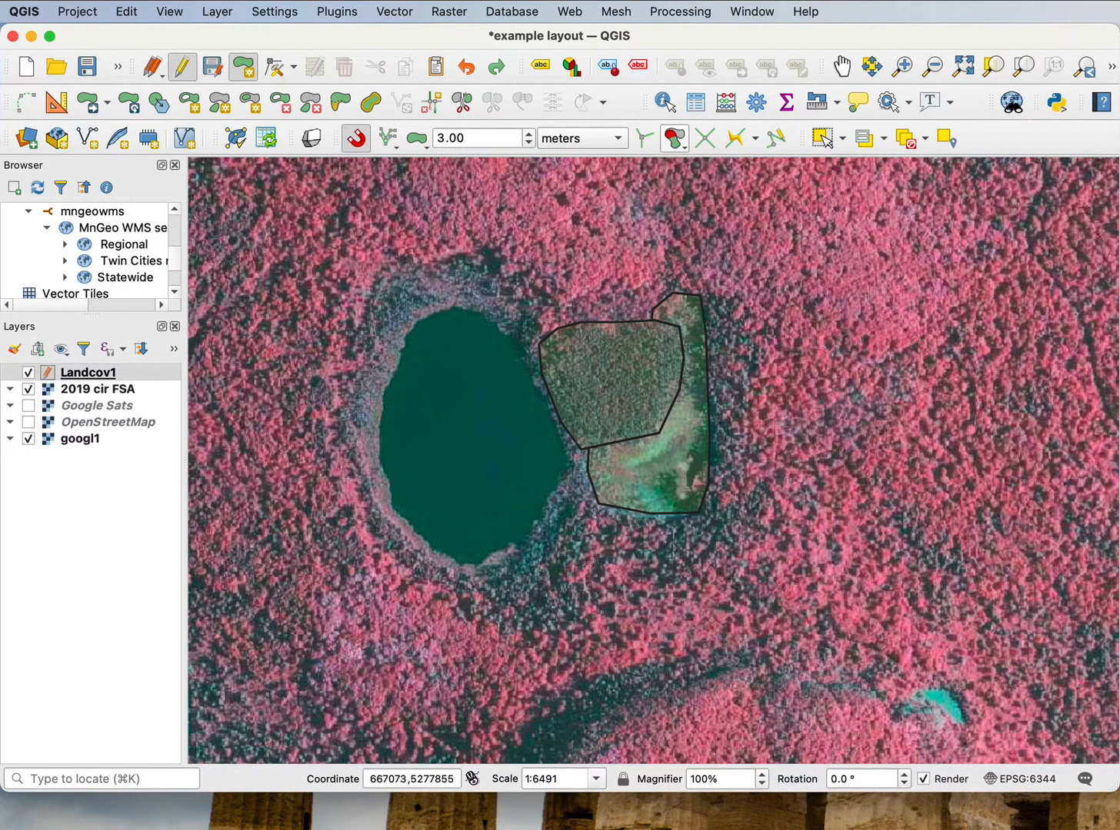
# Digitize the southern strip polygon below the lake and accept its attributes
pyautogui.click(560, 498)
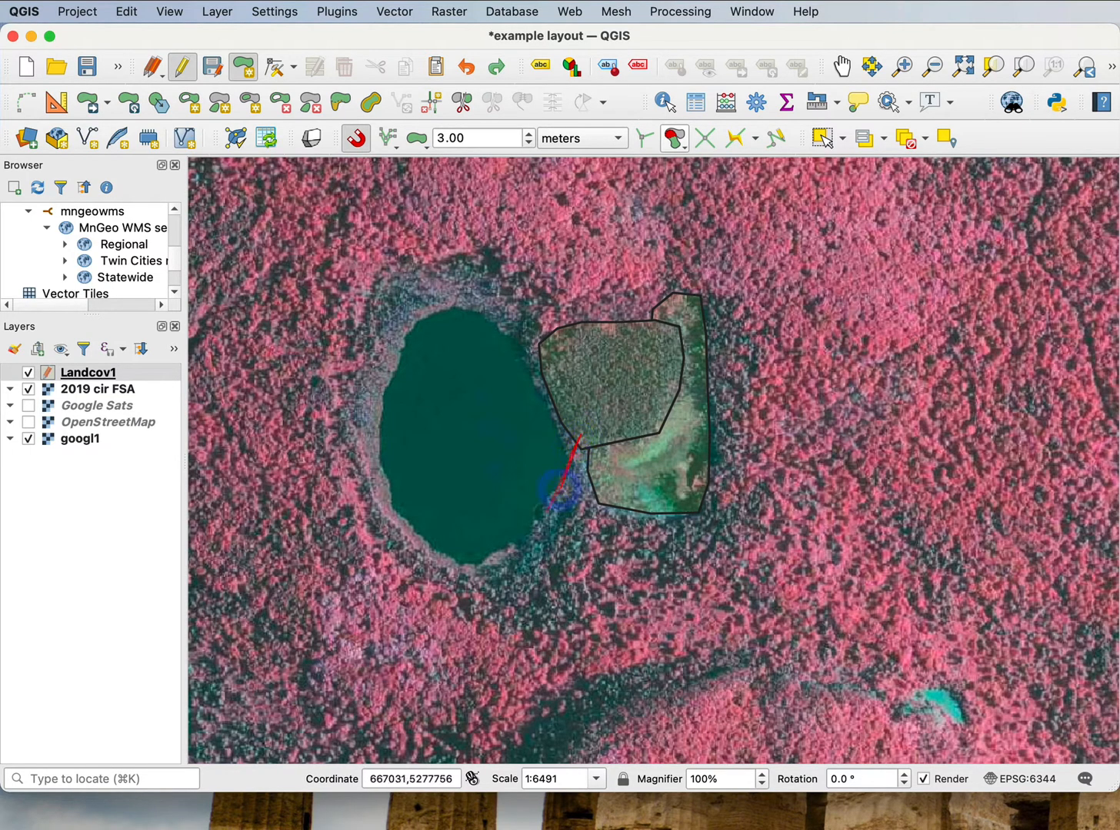
pyautogui.click(510, 552)
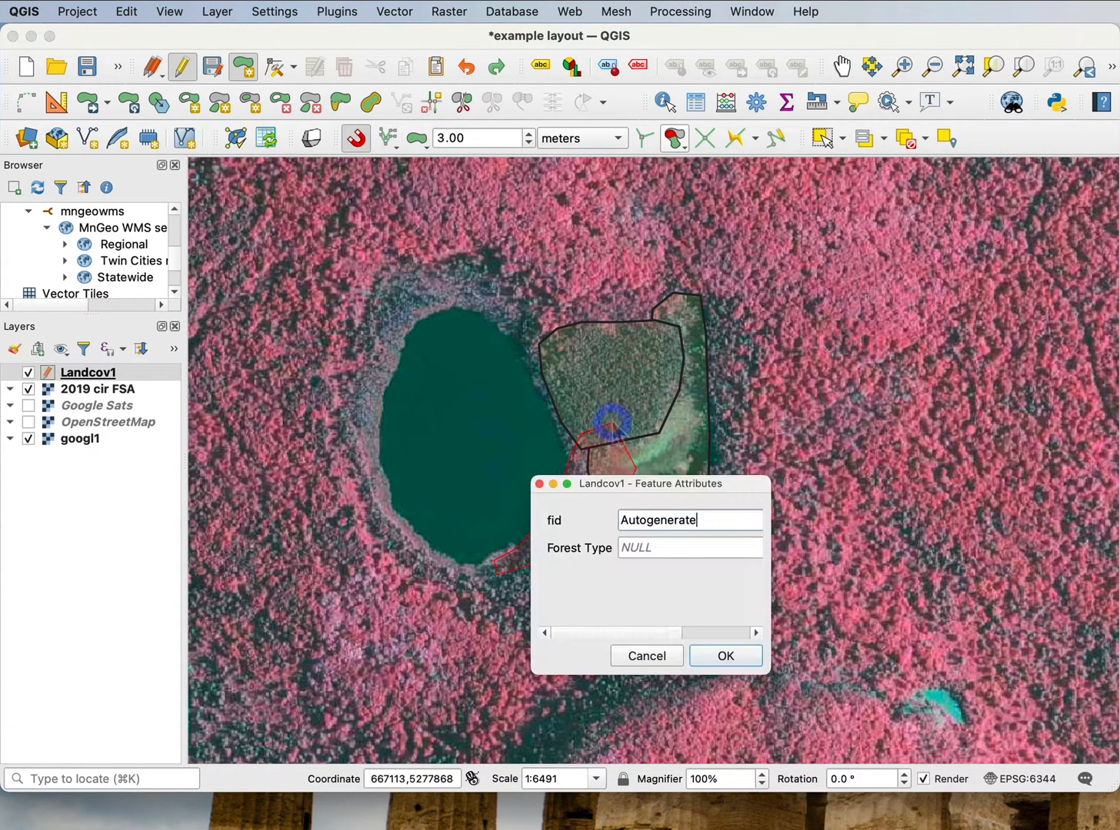
pyautogui.click(724, 656)
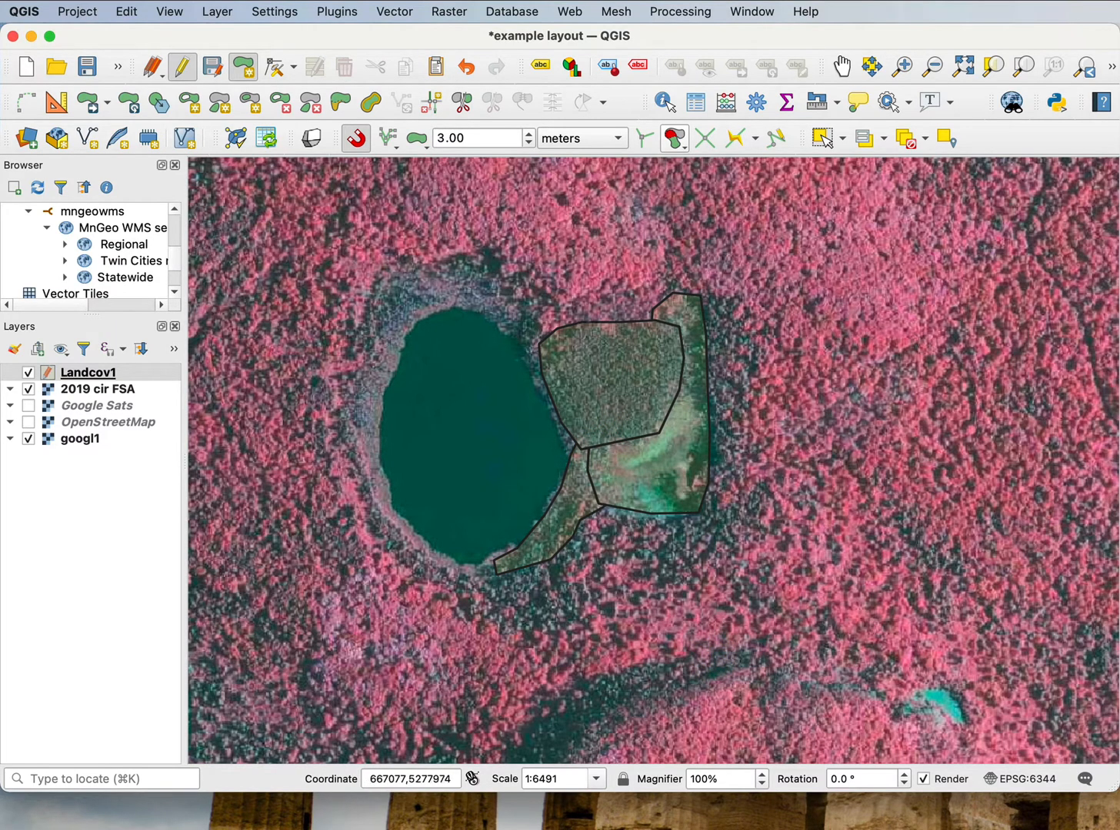
# Digitize the shoreline ring and western outer band polygons, accepting each one's attributes
pyautogui.click(516, 270)
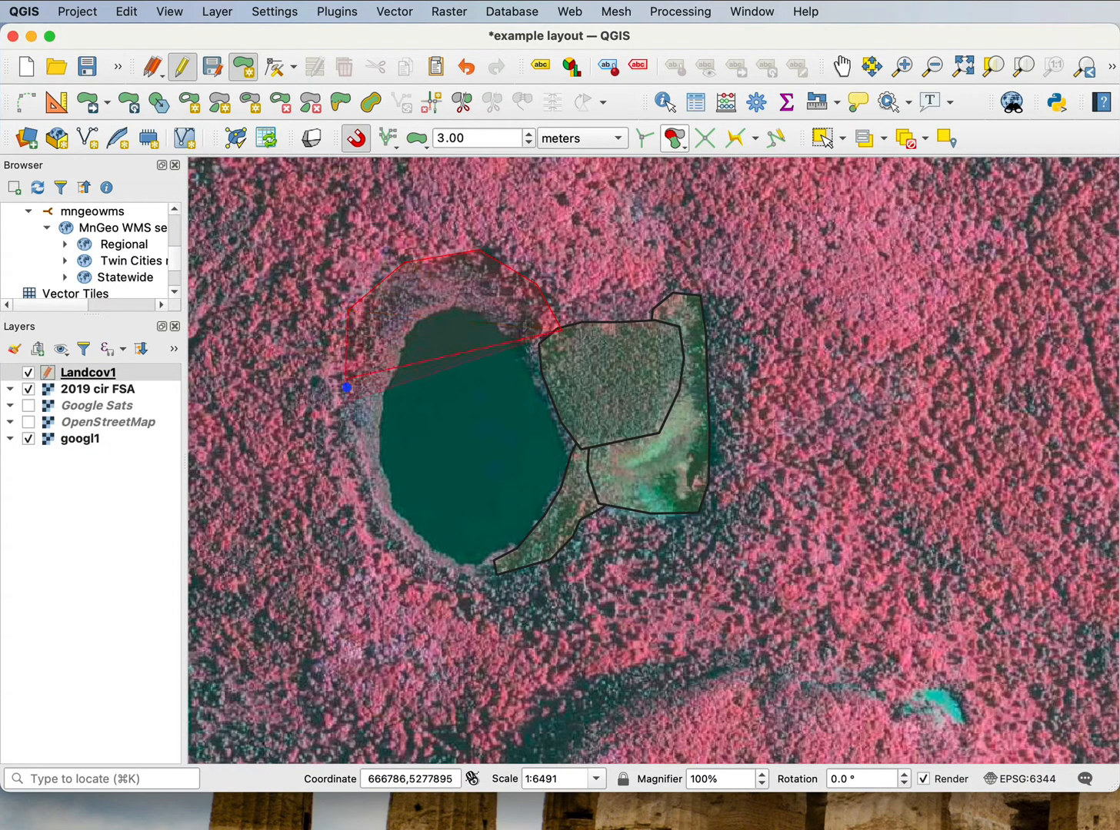
pyautogui.moveTo(345, 387); pyautogui.dragTo(474, 575)
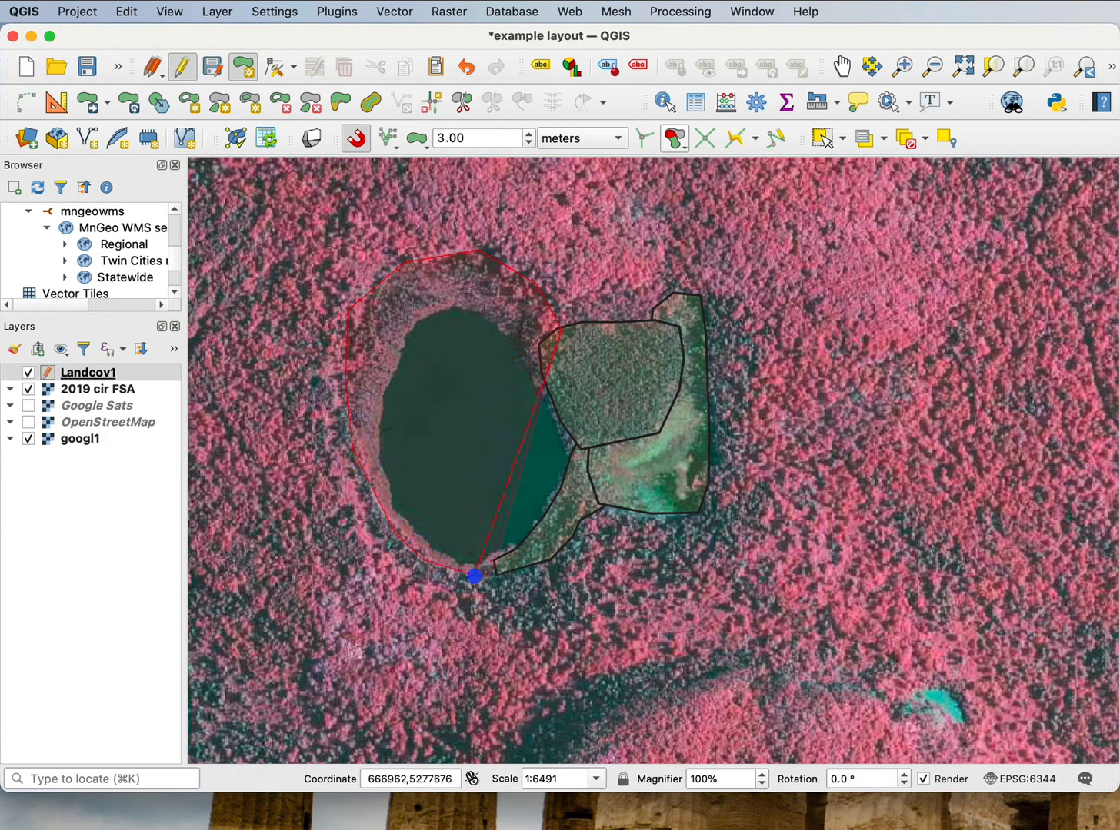
pyautogui.moveTo(475, 576); pyautogui.dragTo(588, 504)
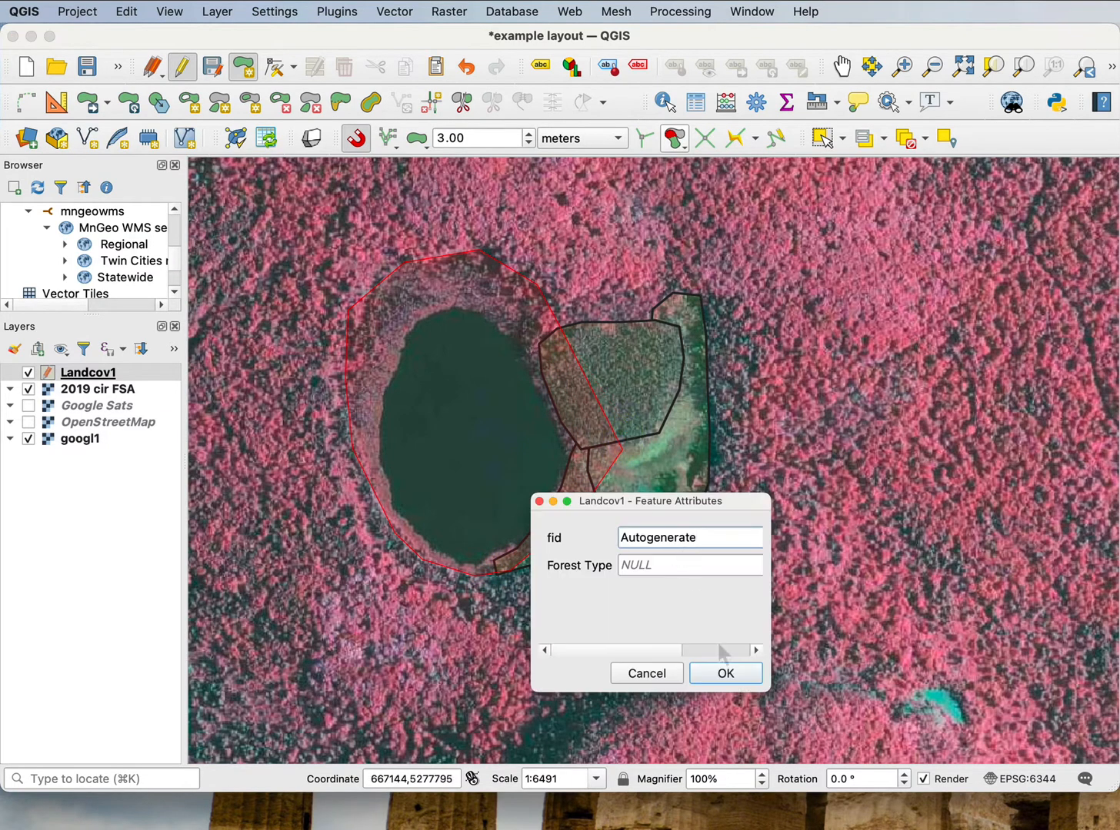
pyautogui.click(724, 672)
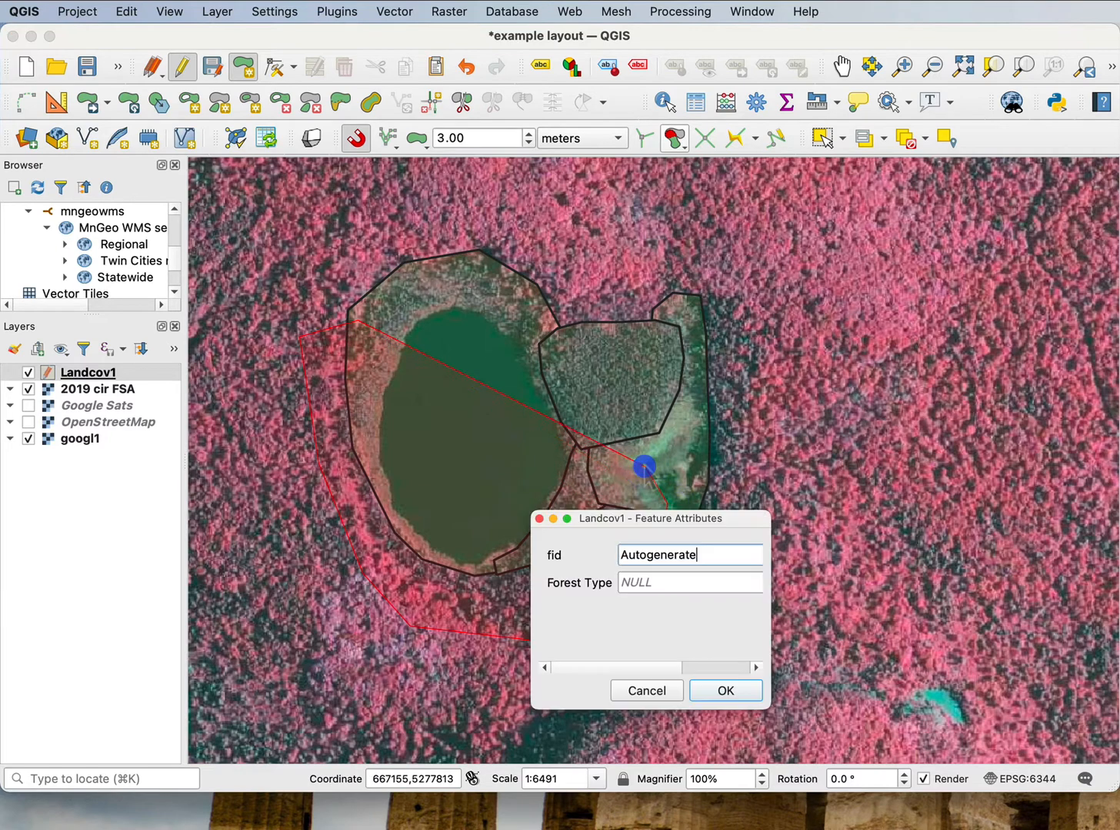
pyautogui.click(723, 690)
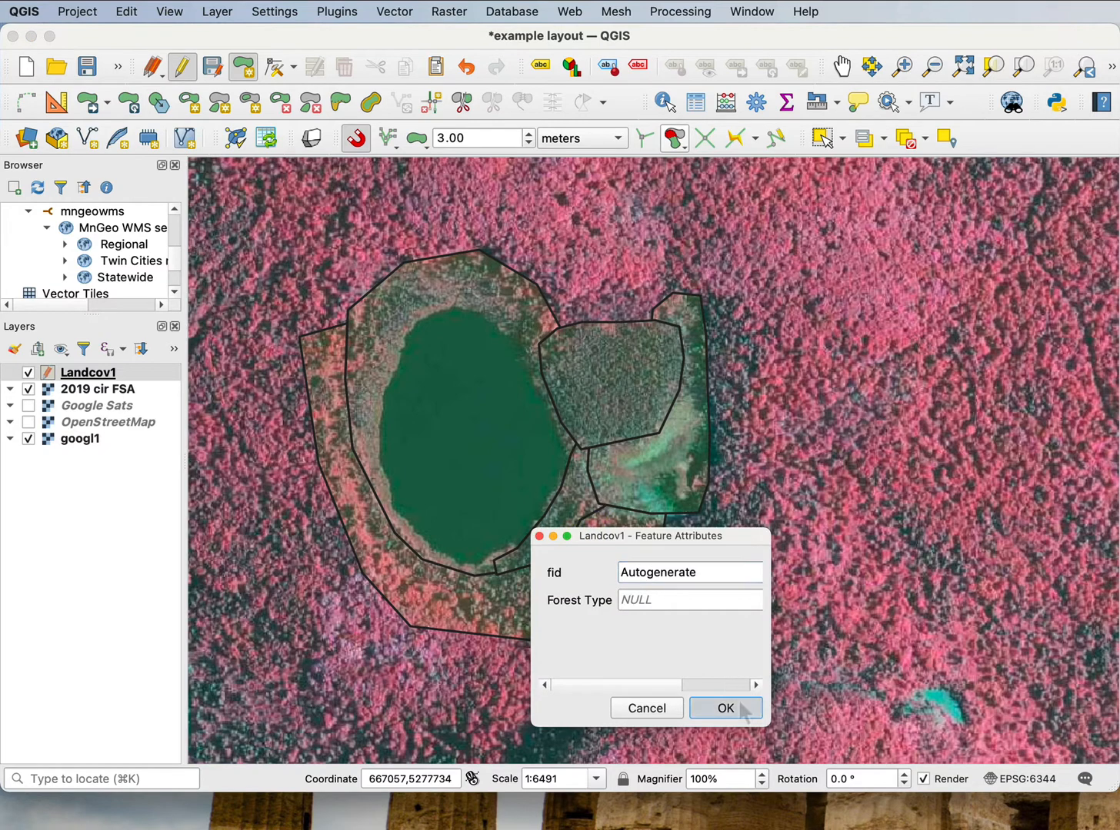
pyautogui.click(723, 708)
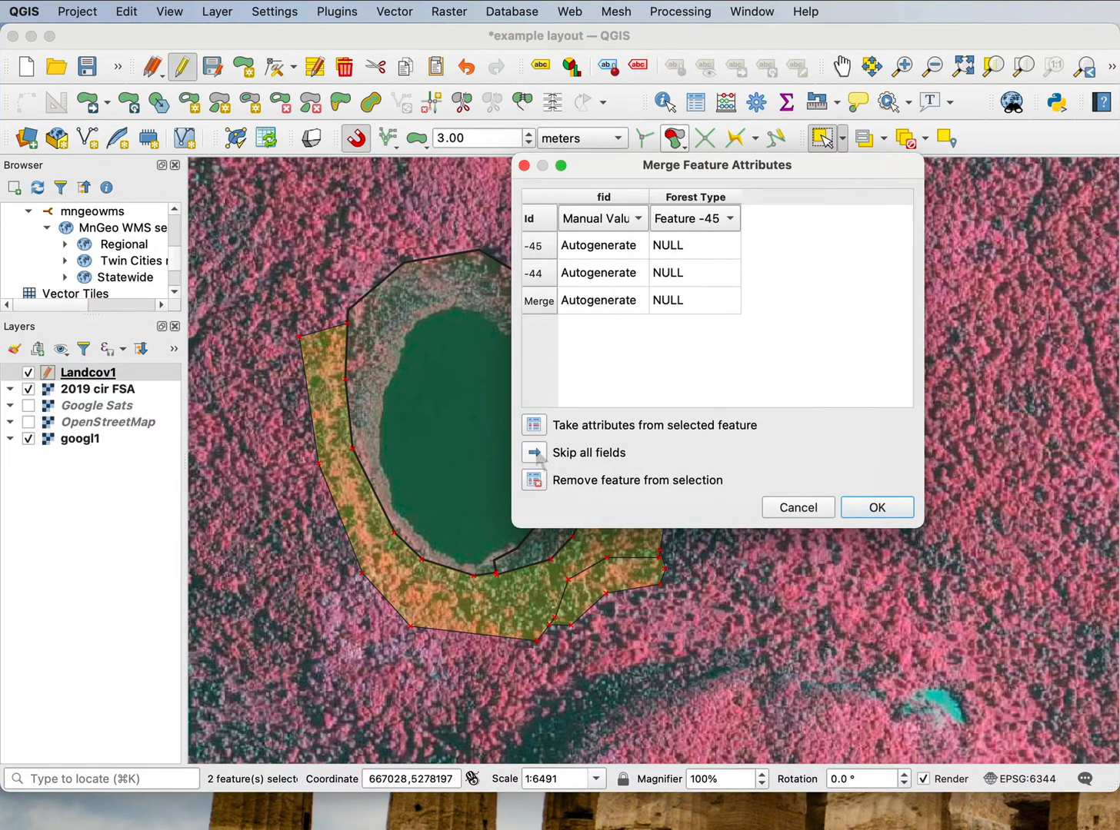
# Merge the outer band and southern strip, skipping all attribute fields
pyautogui.click(533, 452)
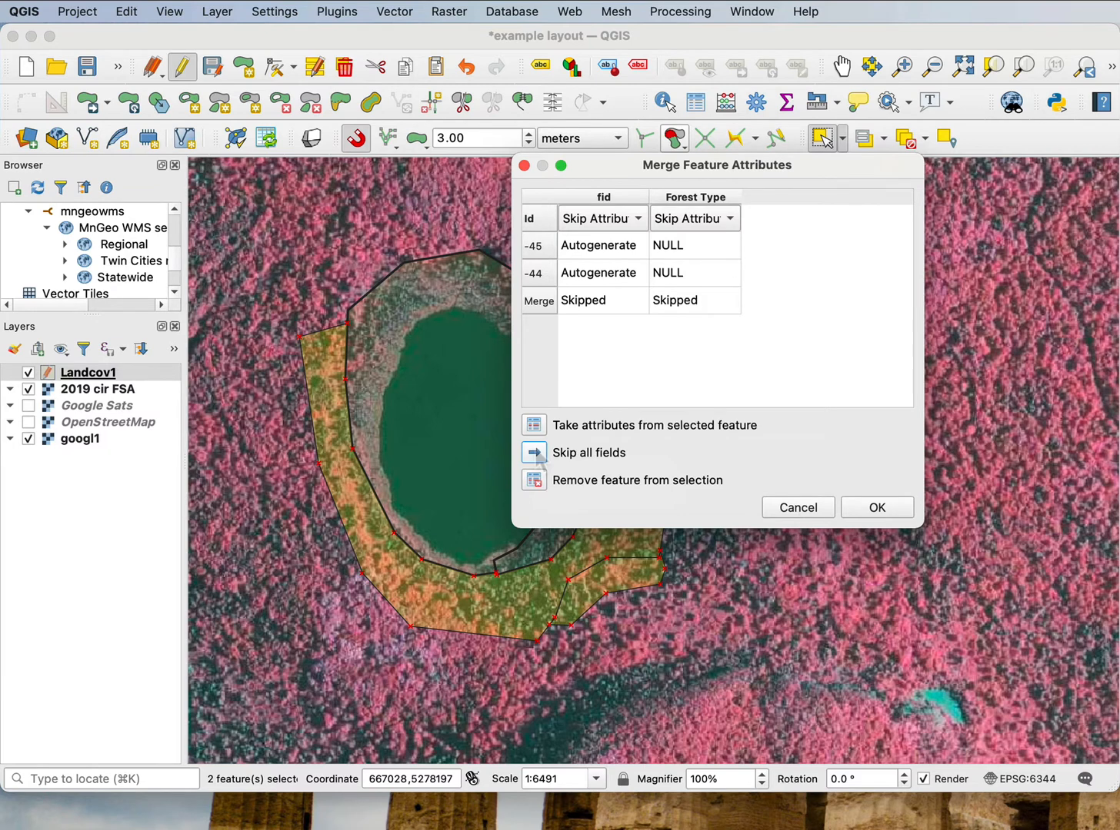
pyautogui.moveTo(635, 329)
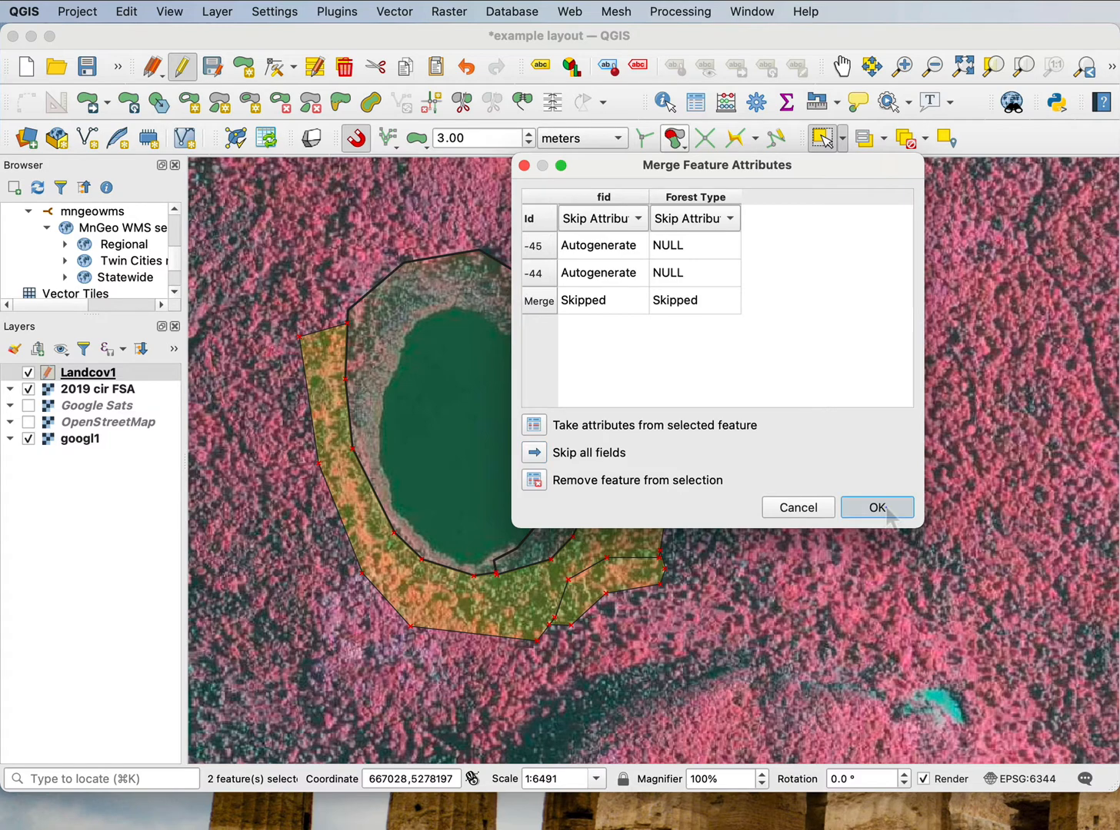
pyautogui.click(876, 508)
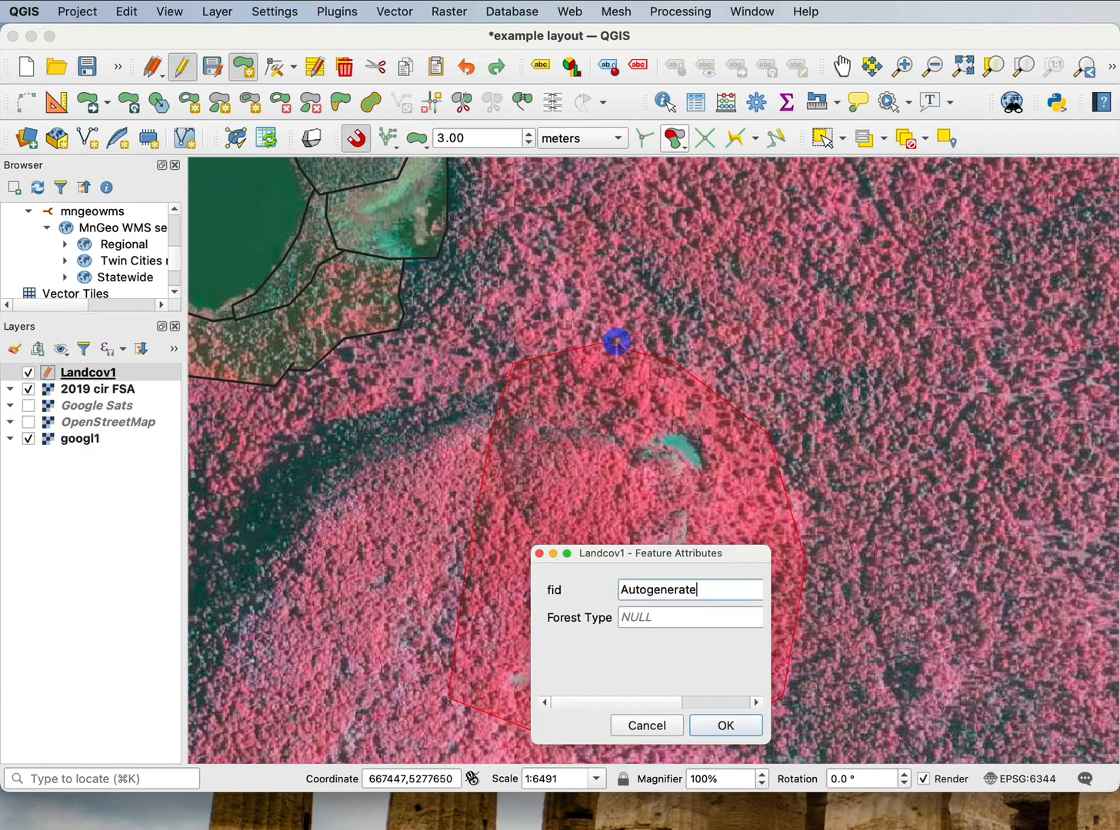
# Accept attributes for the large stand polygon drawn southeast of the lake
pyautogui.click(724, 725)
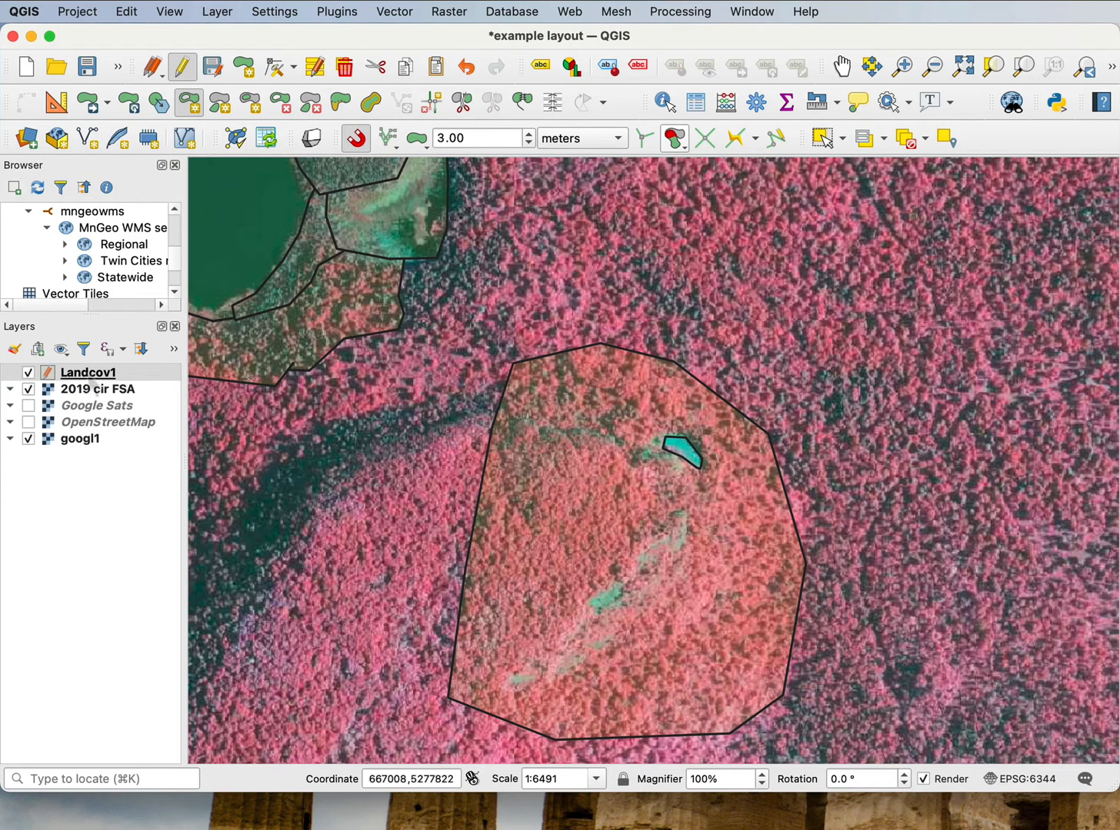
# Set the Landcov1 fill to #d5b43c at 49% opacity in Symbology
pyautogui.rightClick(88, 372)
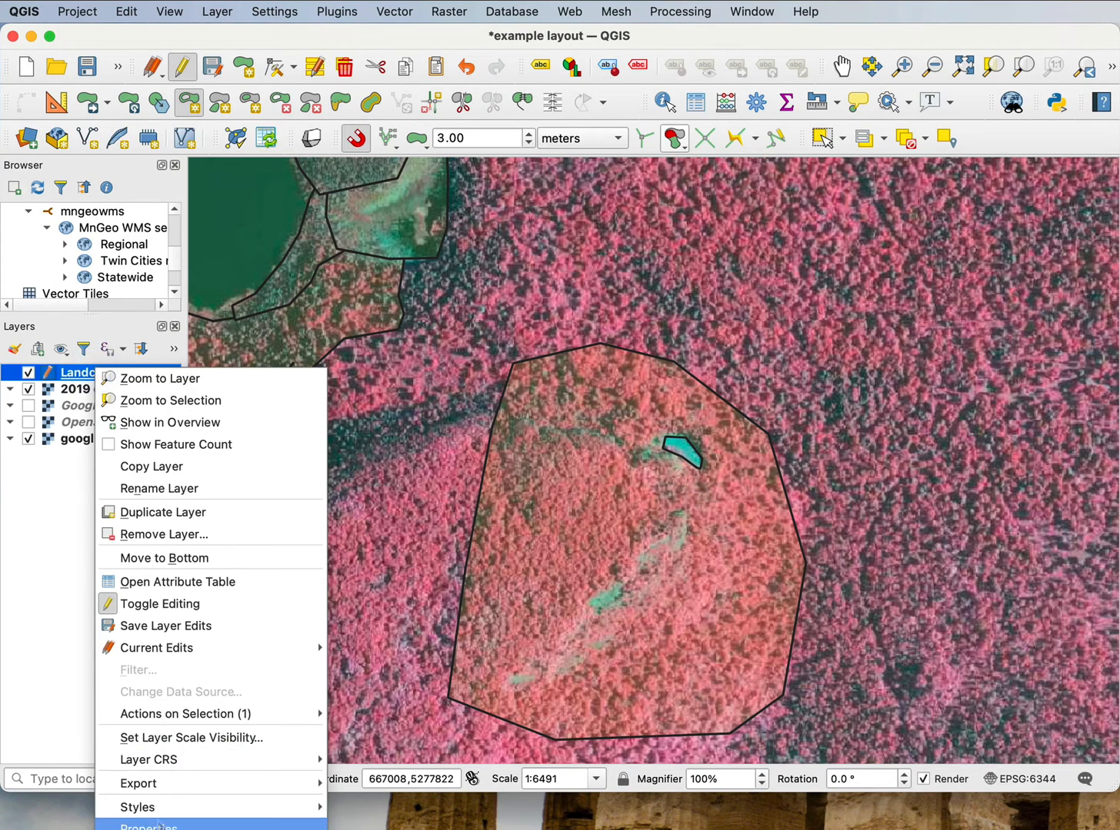
pyautogui.click(149, 827)
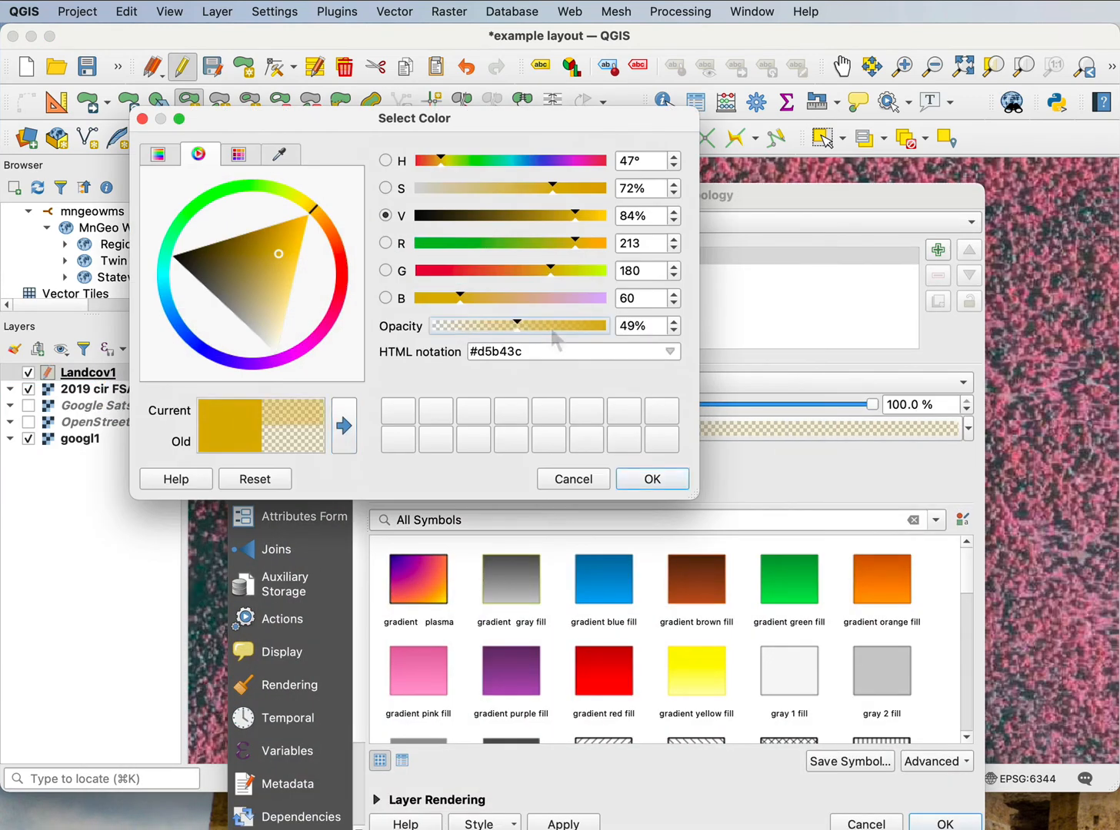
pyautogui.click(651, 479)
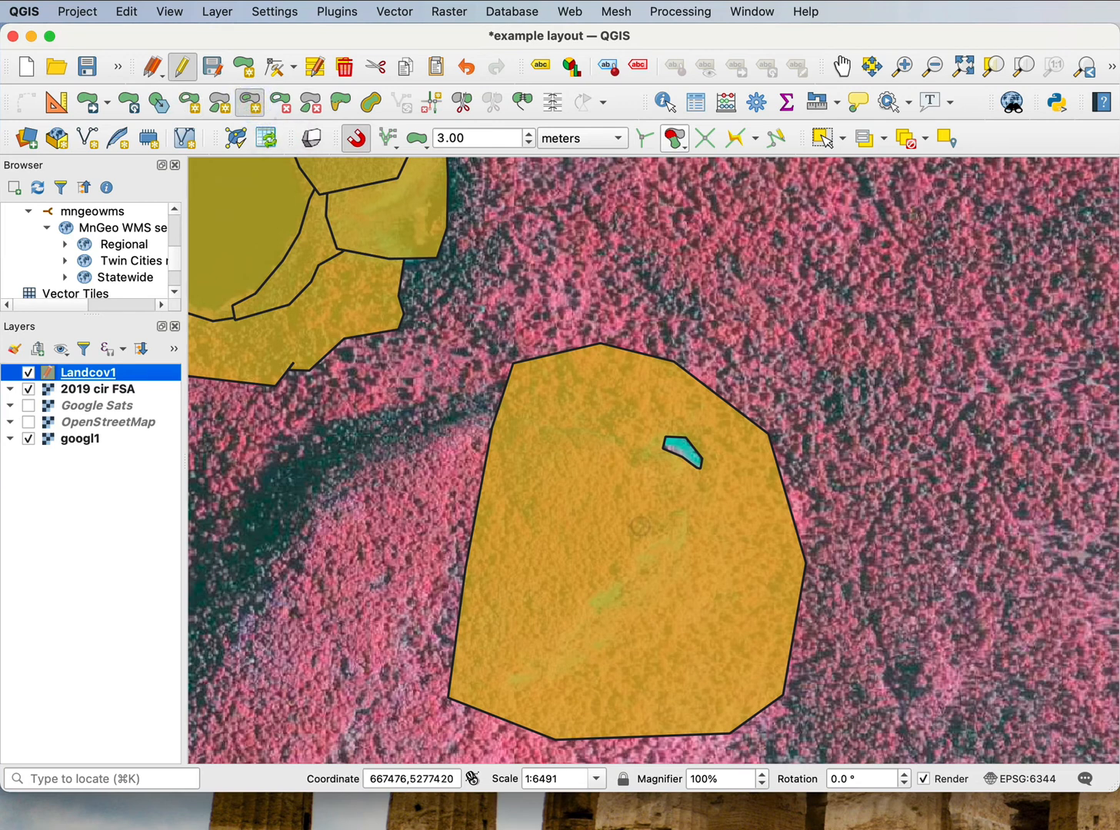
# Begin outlining a small triangular ring inside the large southeast stand
pyautogui.click(605, 572)
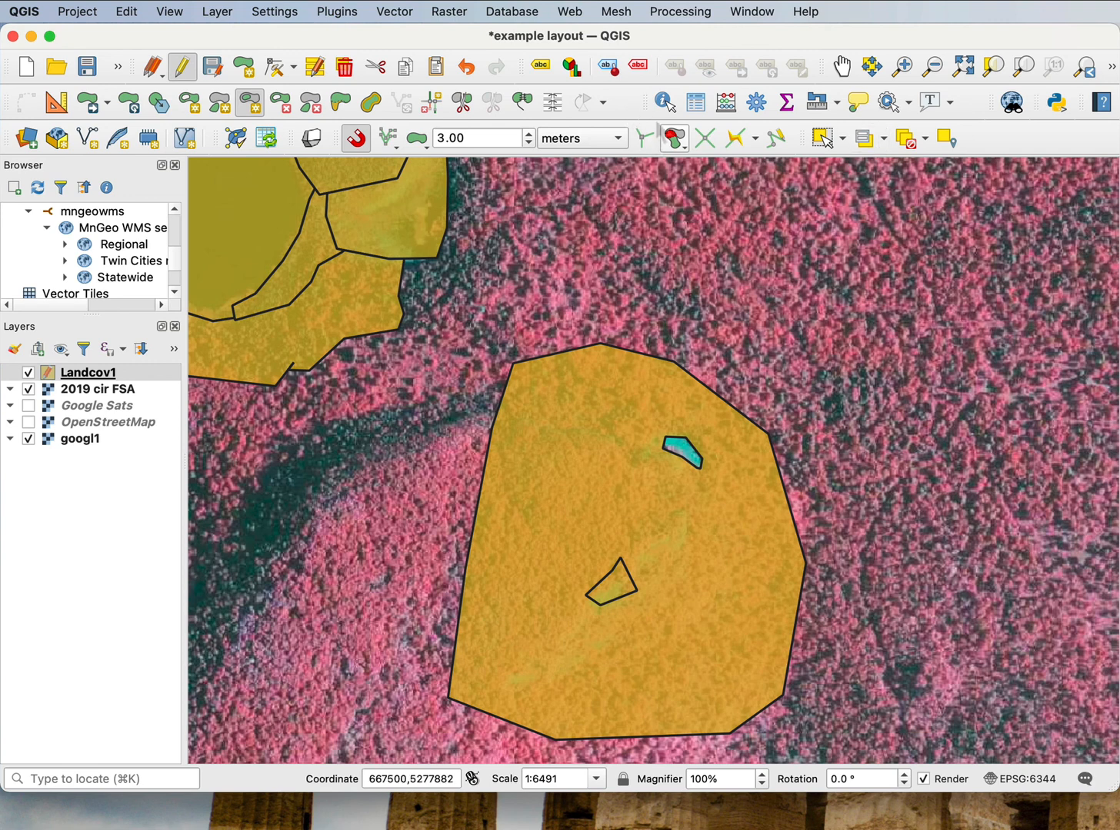
pyautogui.moveTo(673, 137)
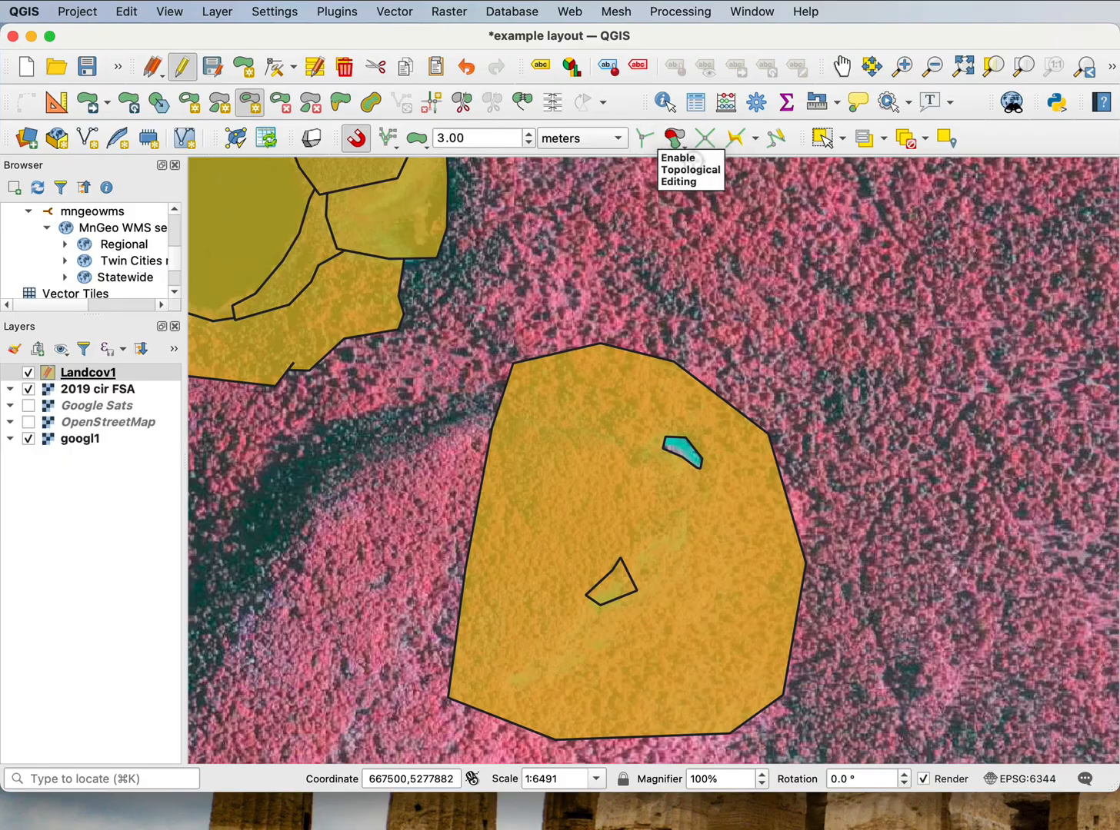